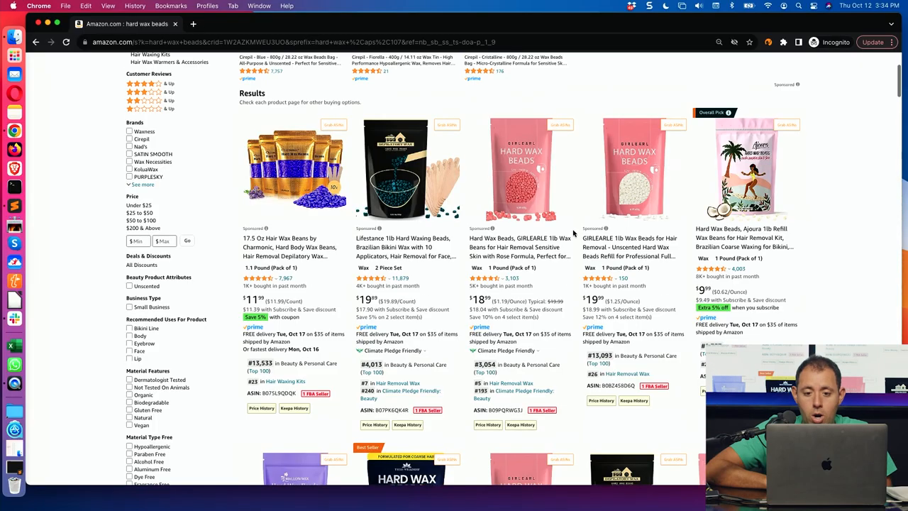
# - Open several competitor hard wax bead listings in new tabs and bring up the Ajoura 1lb refill listing
pyautogui.click(454, 62)
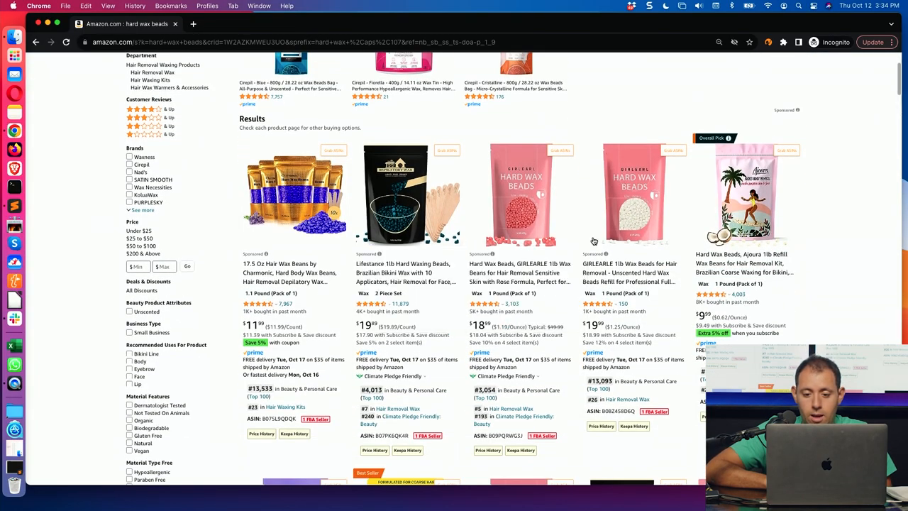
pyautogui.scroll(-3)
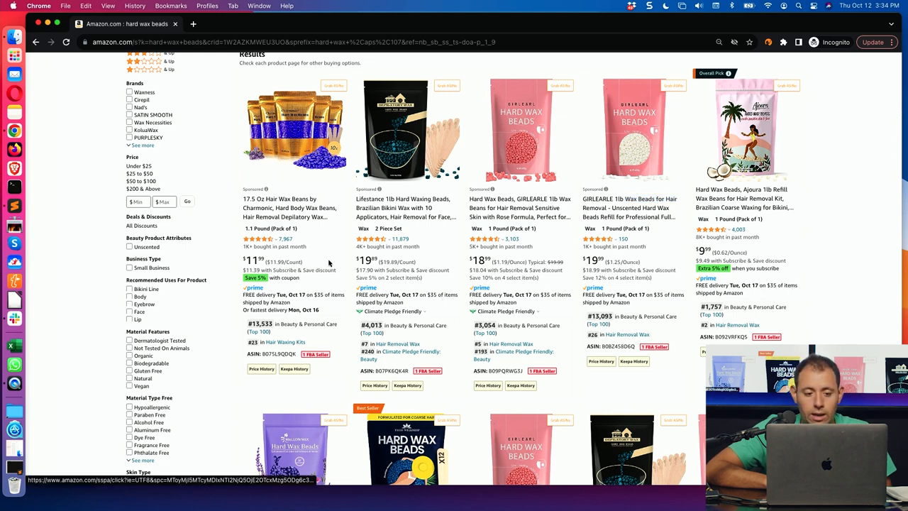
pyautogui.moveTo(556, 254)
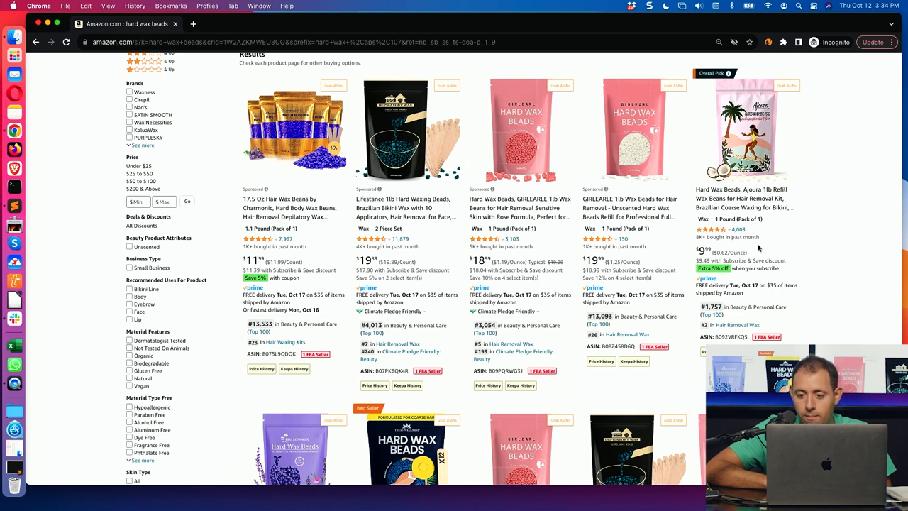
pyautogui.scroll(-3)
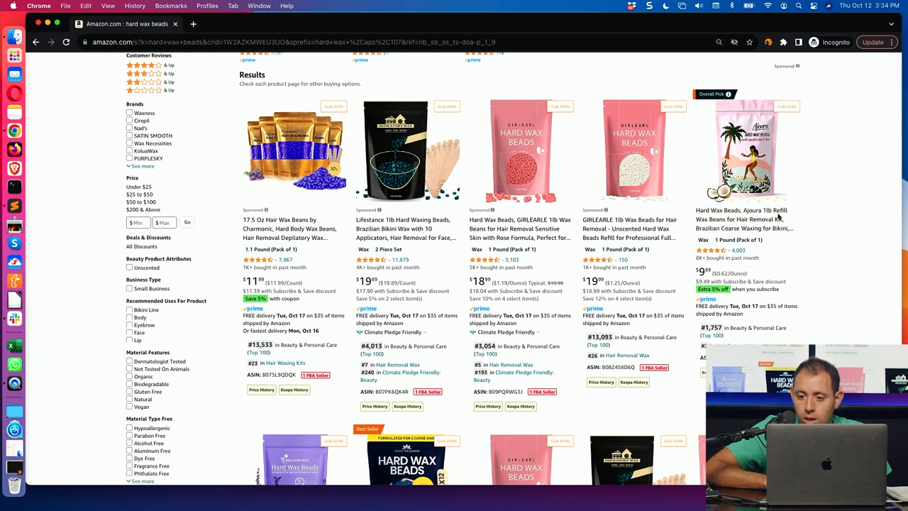
pyautogui.moveTo(826, 218)
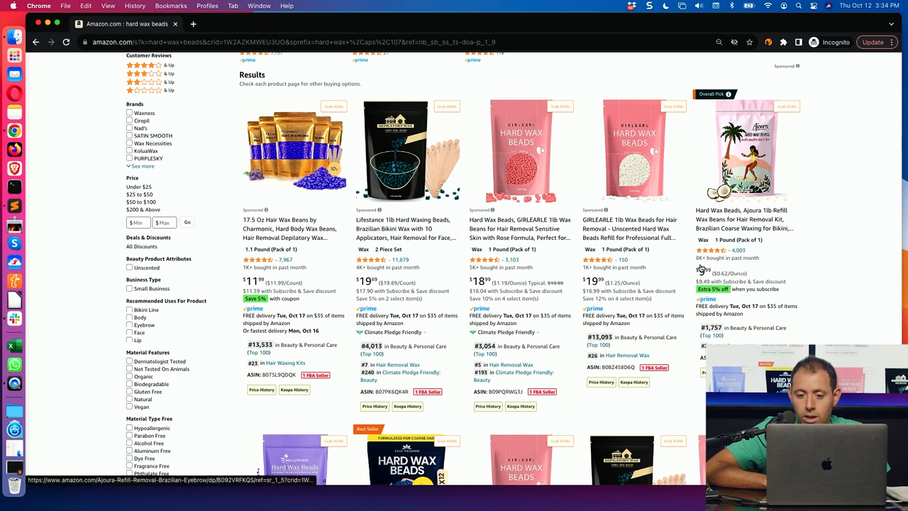
pyautogui.moveTo(704, 267)
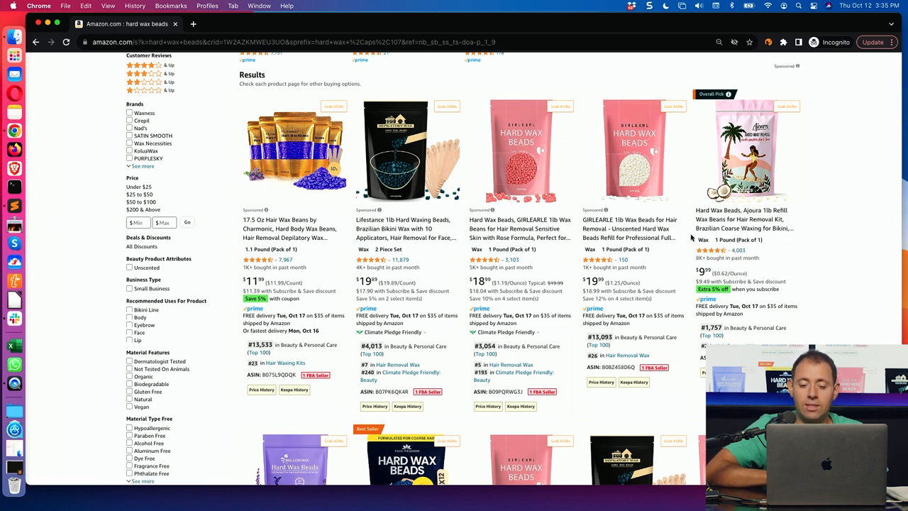
pyautogui.scroll(-3)
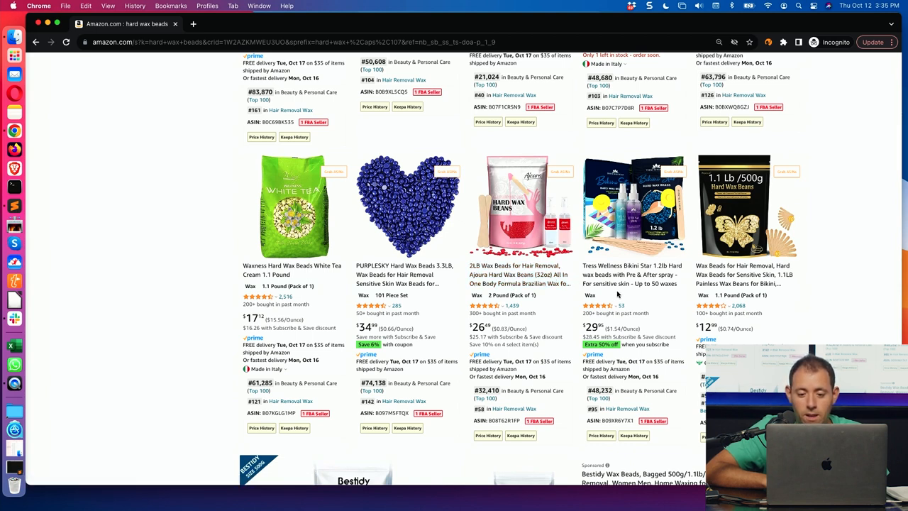
pyautogui.moveTo(631, 275)
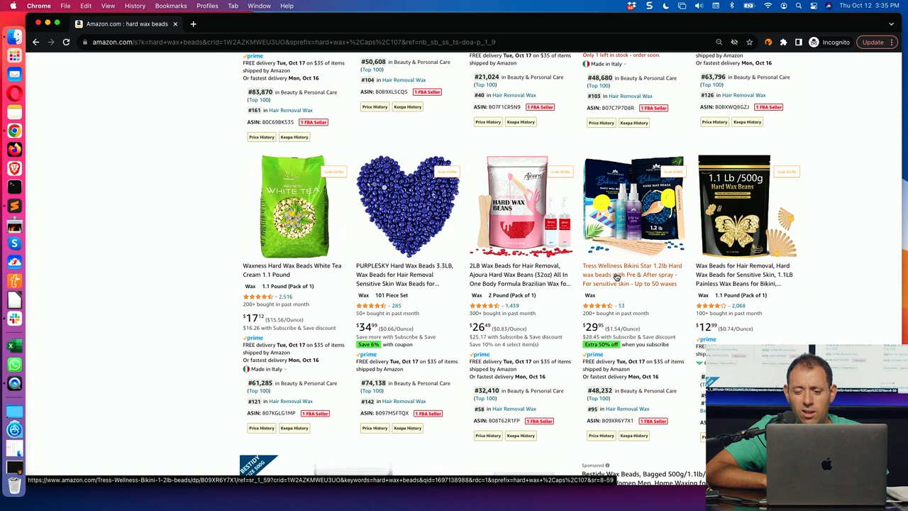
pyautogui.moveTo(667, 271)
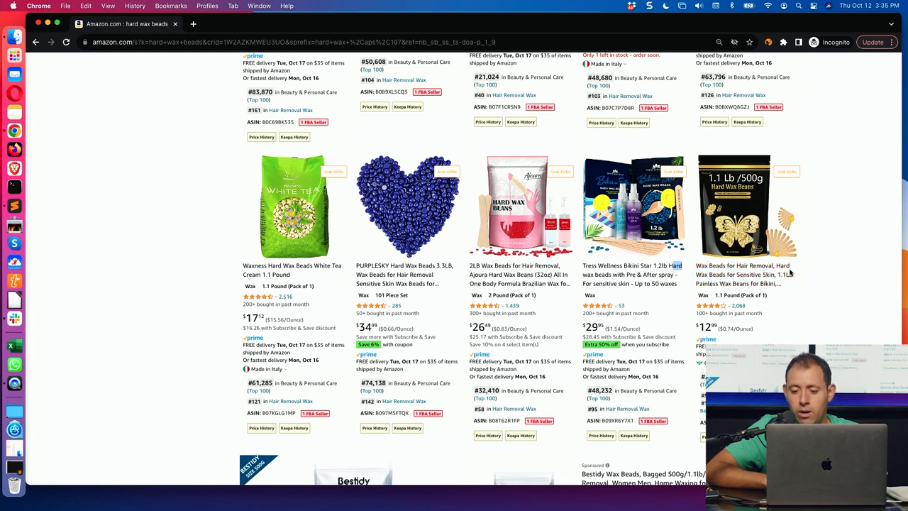
pyautogui.moveTo(793, 267)
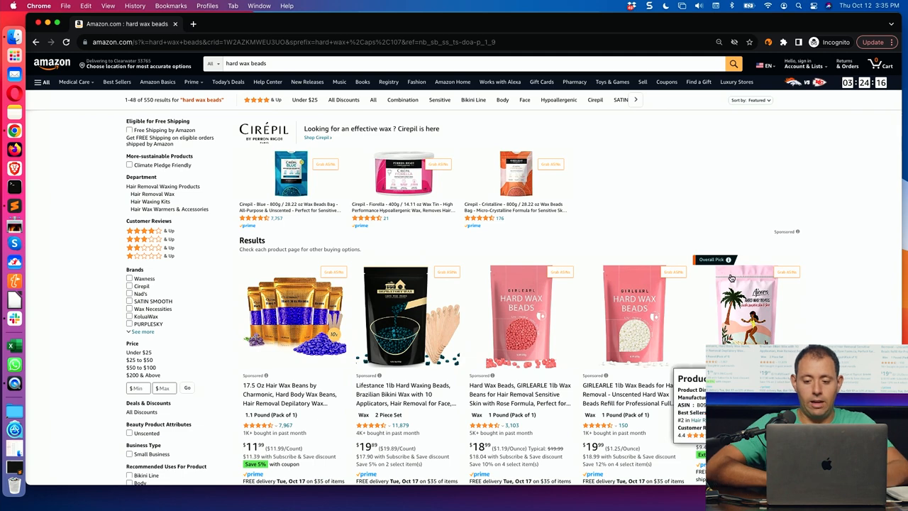
pyautogui.scroll(-3)
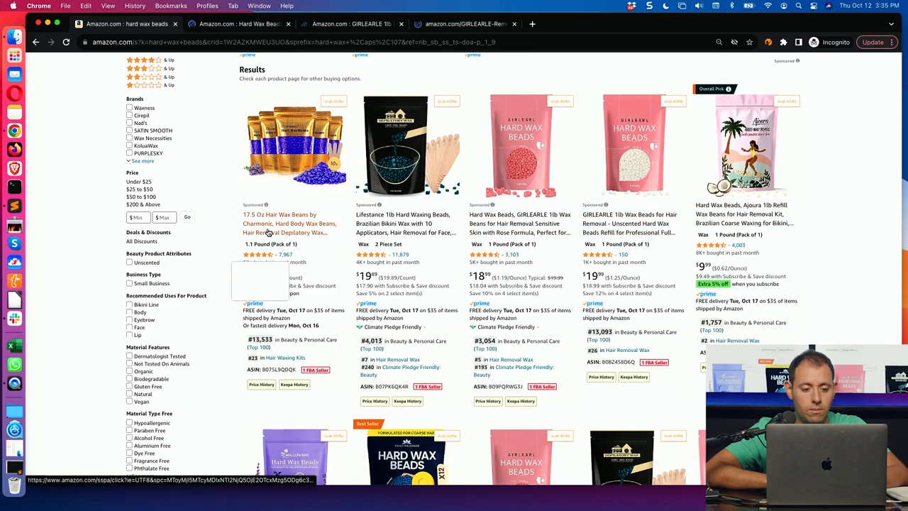
pyautogui.scroll(-3)
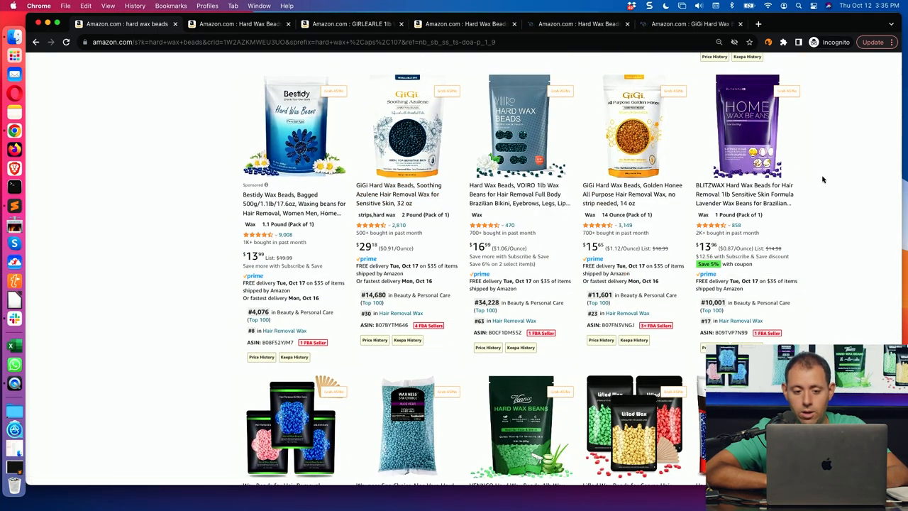
pyautogui.scroll(-3)
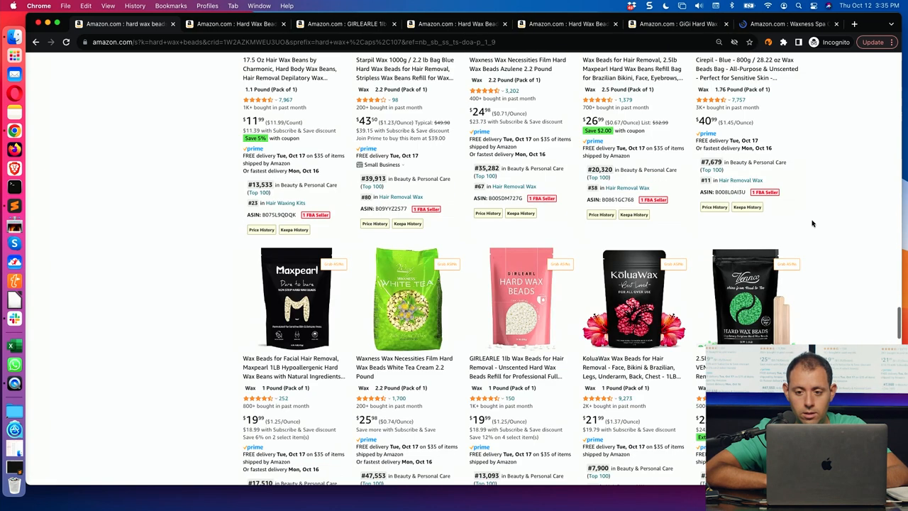
pyautogui.moveTo(447, 100)
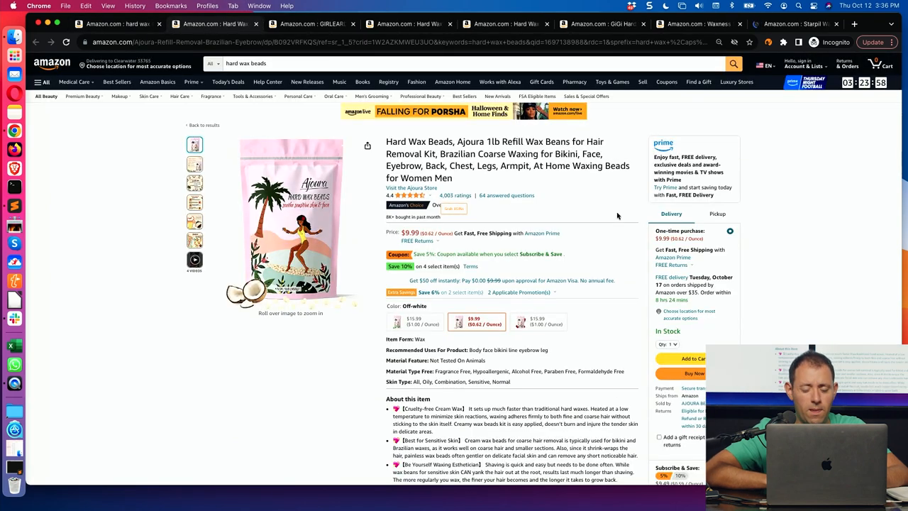
pyautogui.scroll(-3)
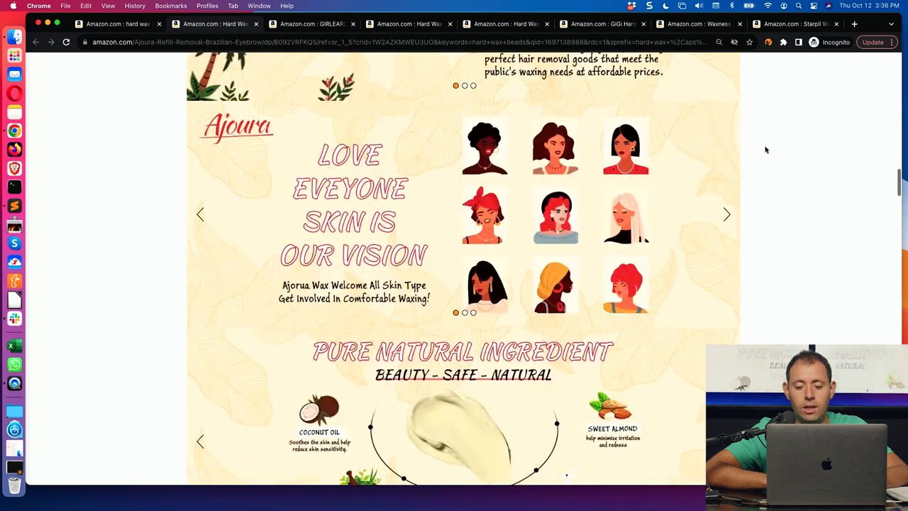
pyautogui.scroll(-3)
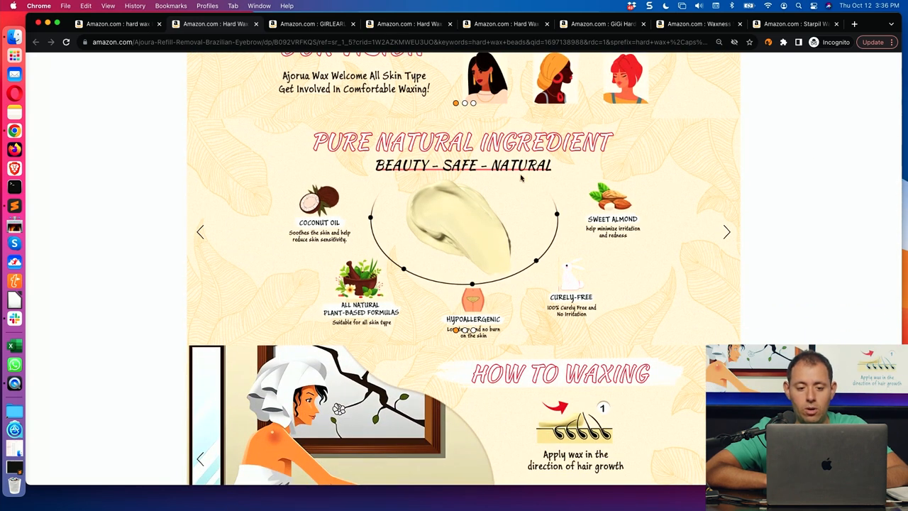
pyautogui.scroll(-3)
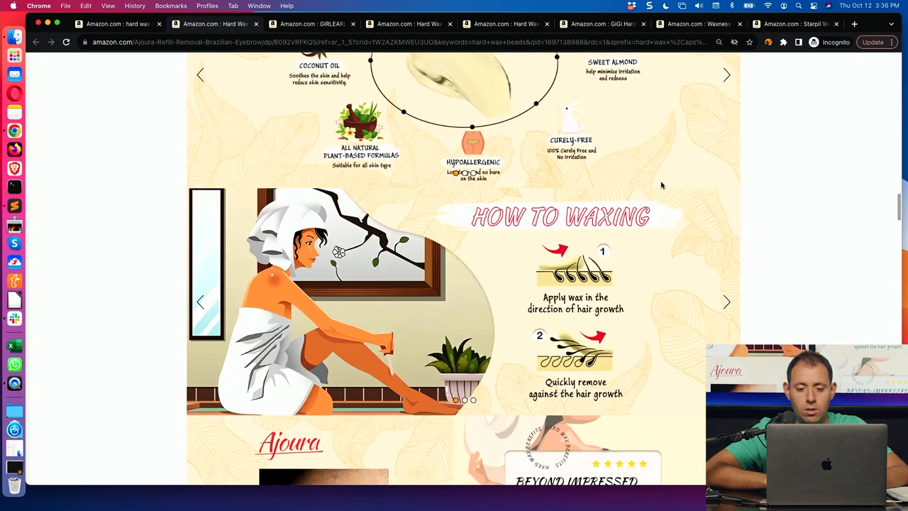
pyautogui.scroll(-3)
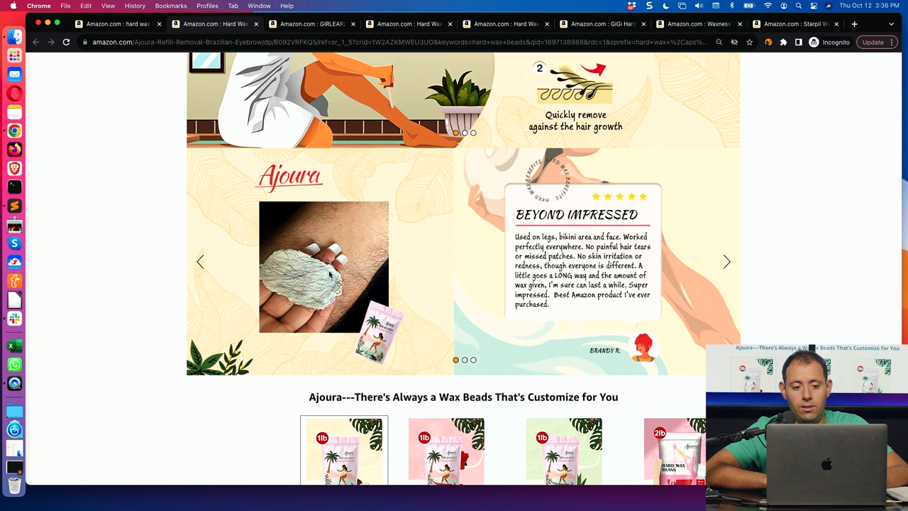
pyautogui.moveTo(770, 240)
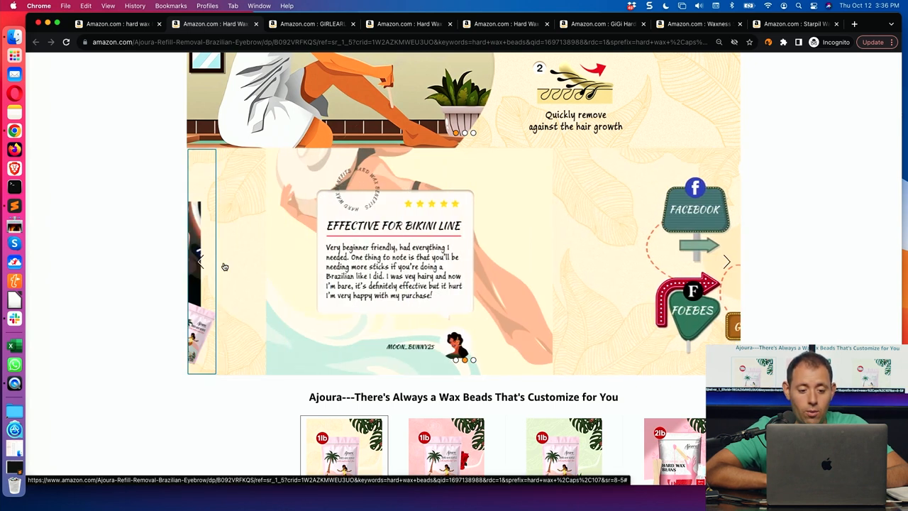
pyautogui.click(727, 262)
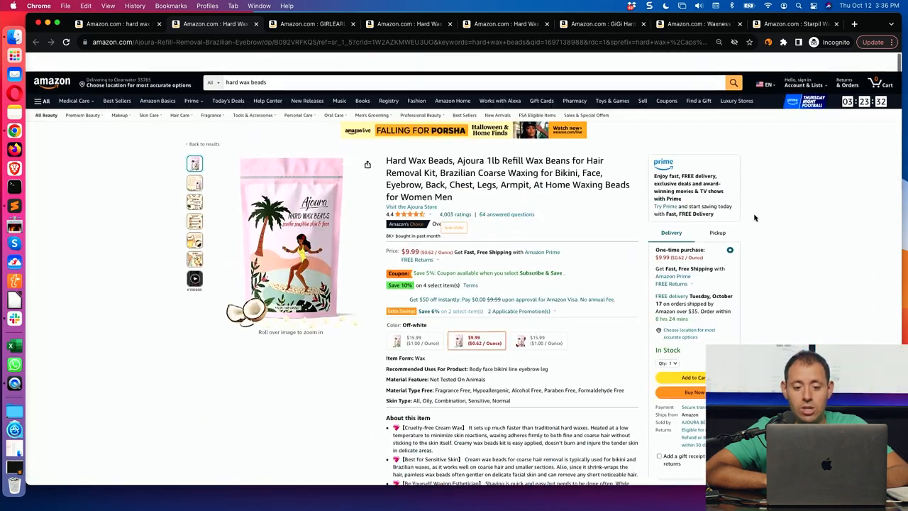
# - Scroll the 'hard wax beads' results grid past the Maxpearl, GIRLEARLE and KoluaWax listings
pyautogui.scroll(-3)
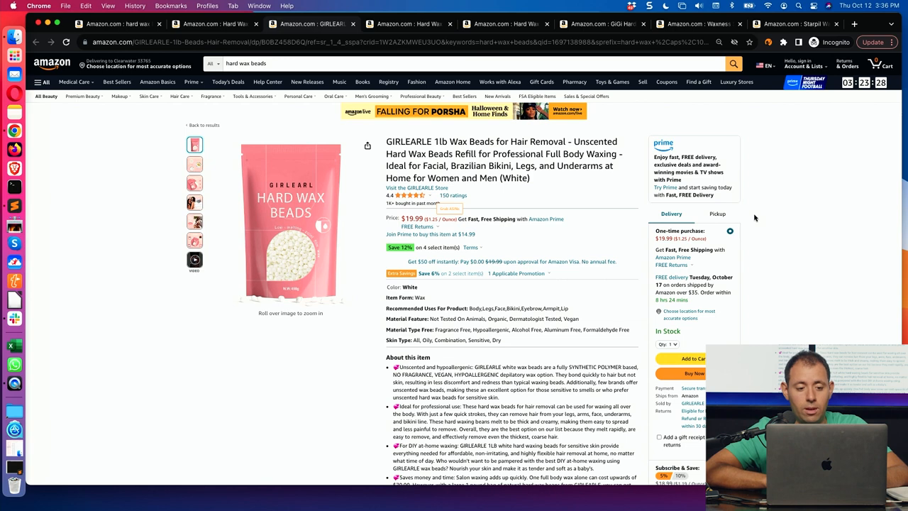
pyautogui.scroll(-3)
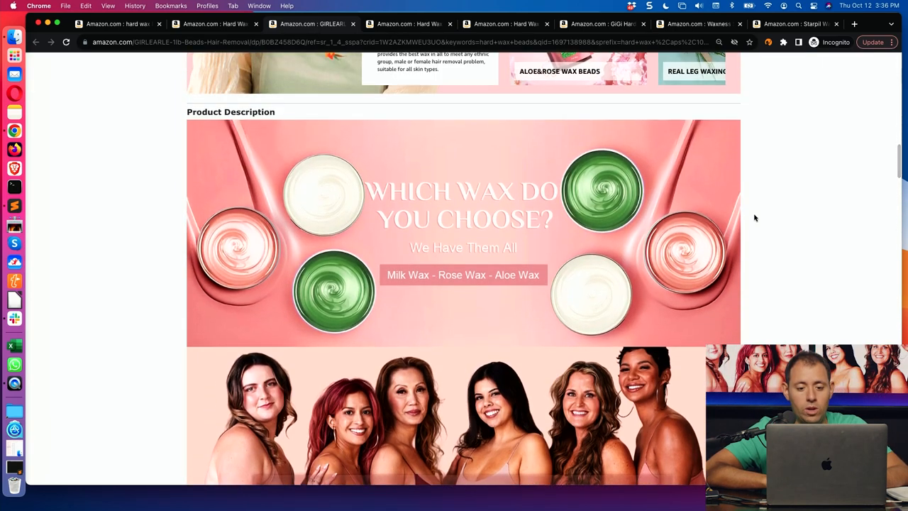
pyautogui.scroll(-3)
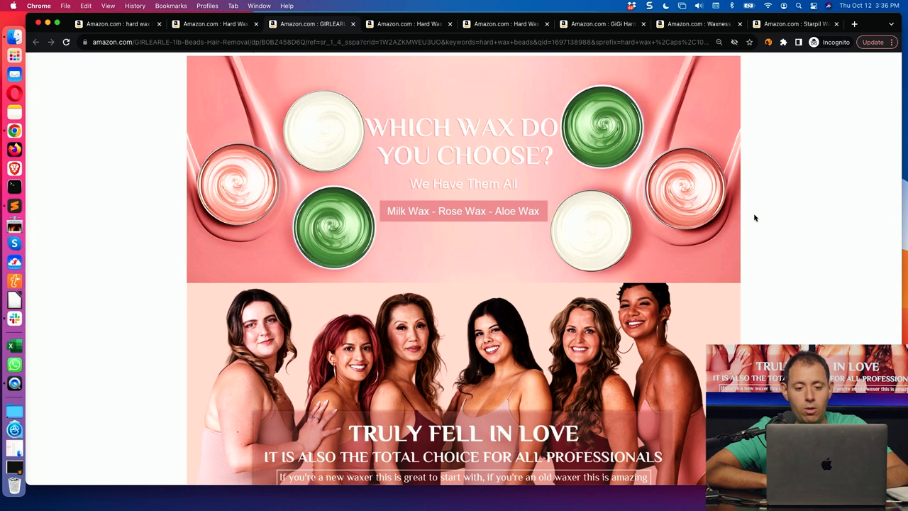
pyautogui.scroll(-3)
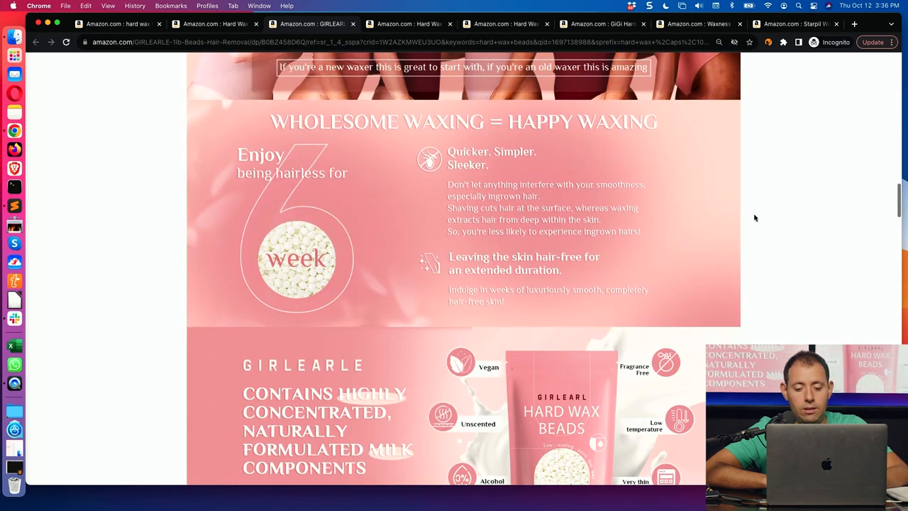
pyautogui.scroll(-3)
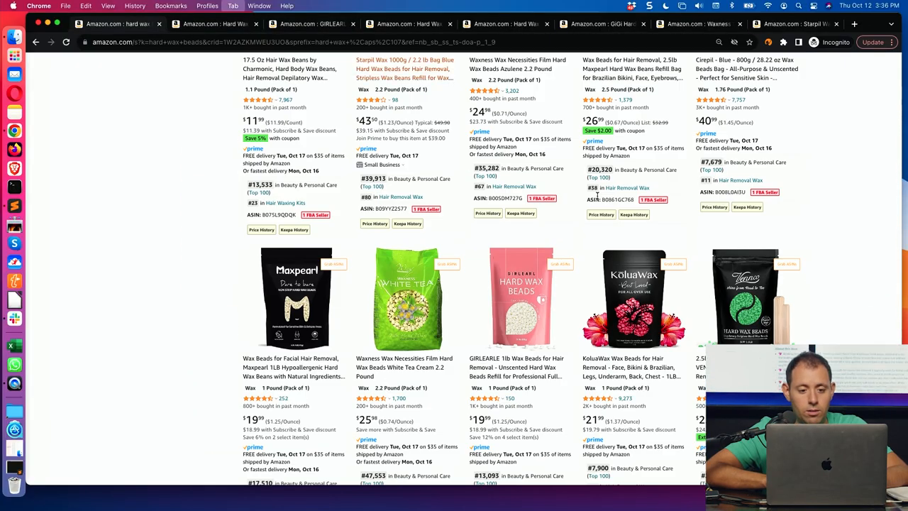
pyautogui.scroll(-3)
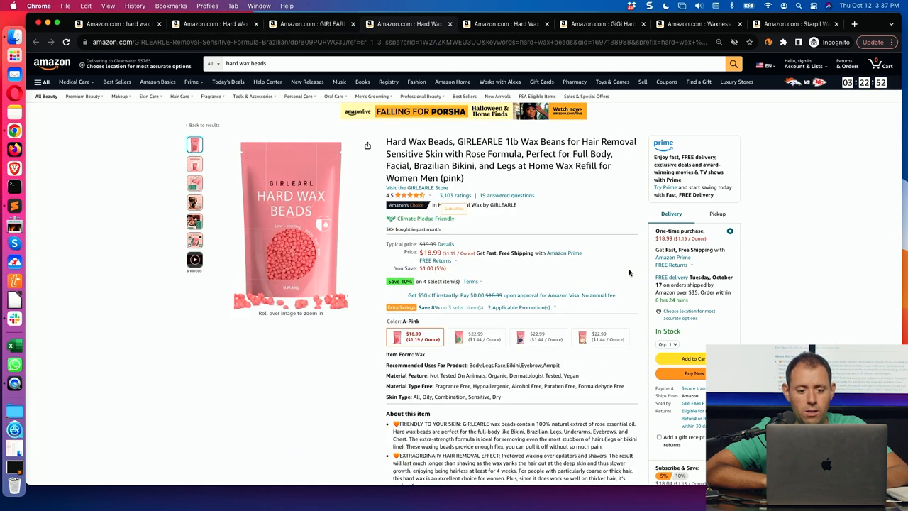
pyautogui.scroll(-3)
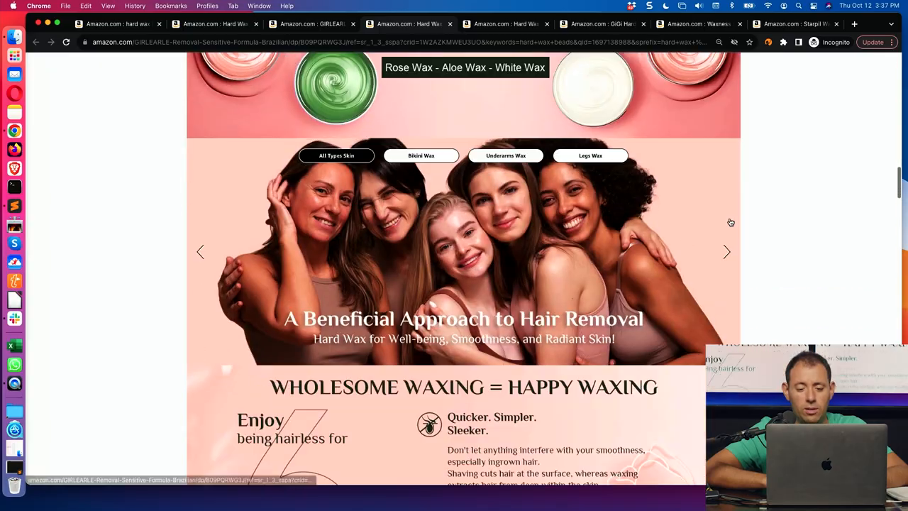
pyautogui.scroll(-3)
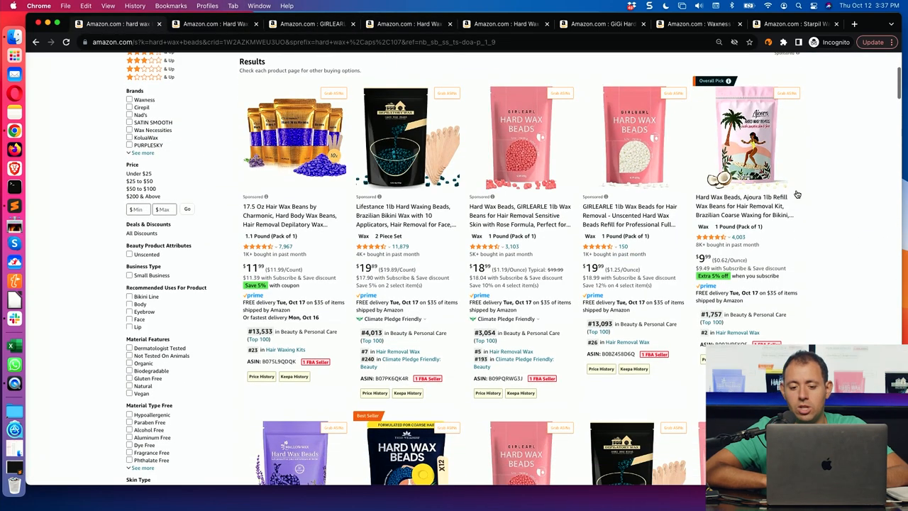
pyautogui.moveTo(545, 244)
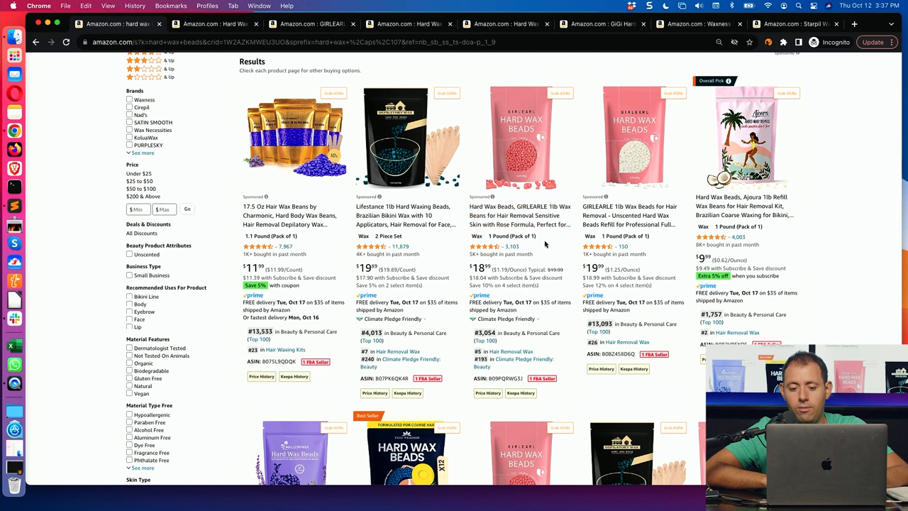
pyautogui.moveTo(629, 216)
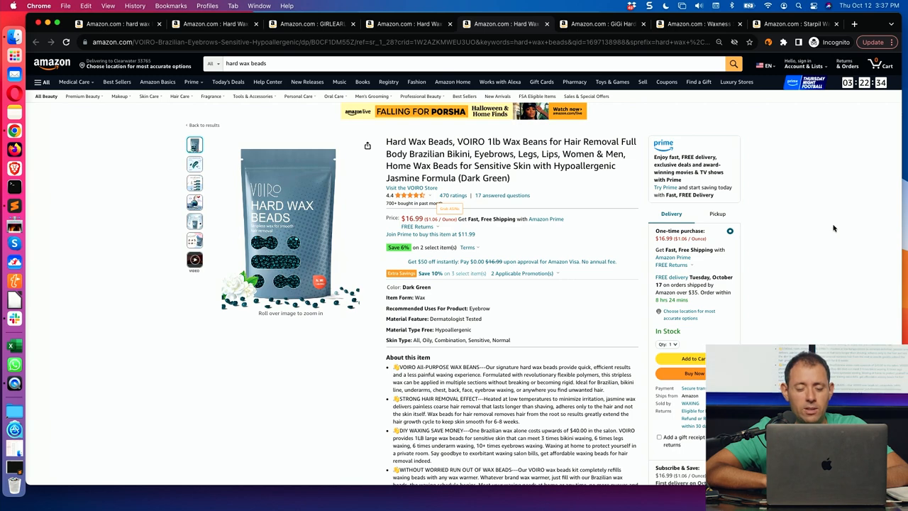
# - Scroll through the VOIRO jasmine listing's A+ brand content before moving to the GiGi Golden Honee listing
pyautogui.scroll(-3)
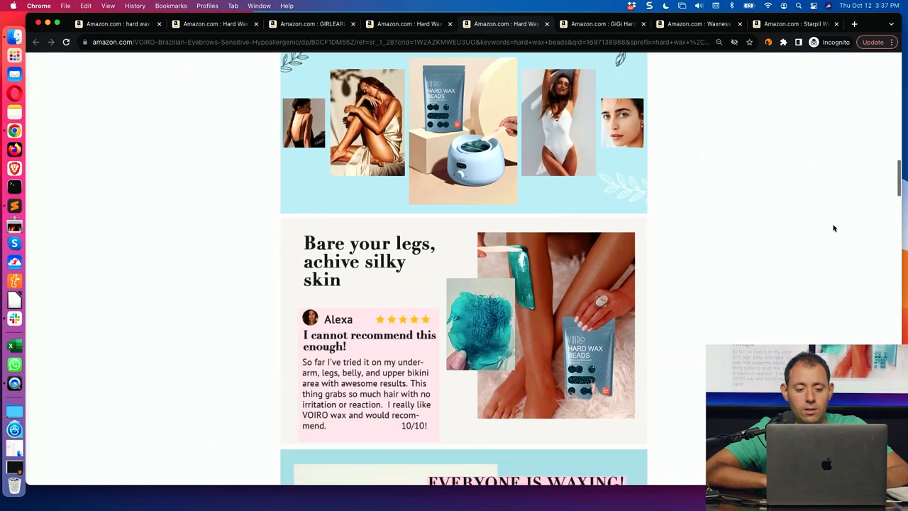
pyautogui.scroll(-3)
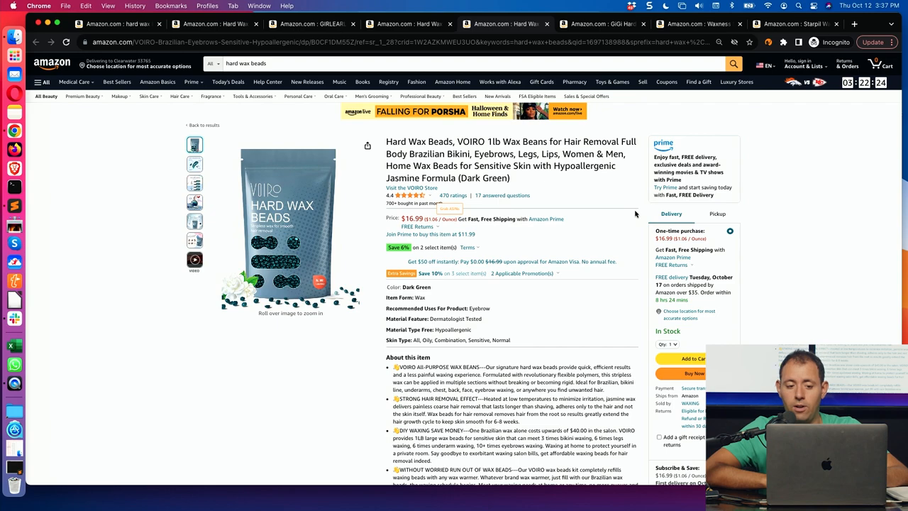
pyautogui.scroll(-3)
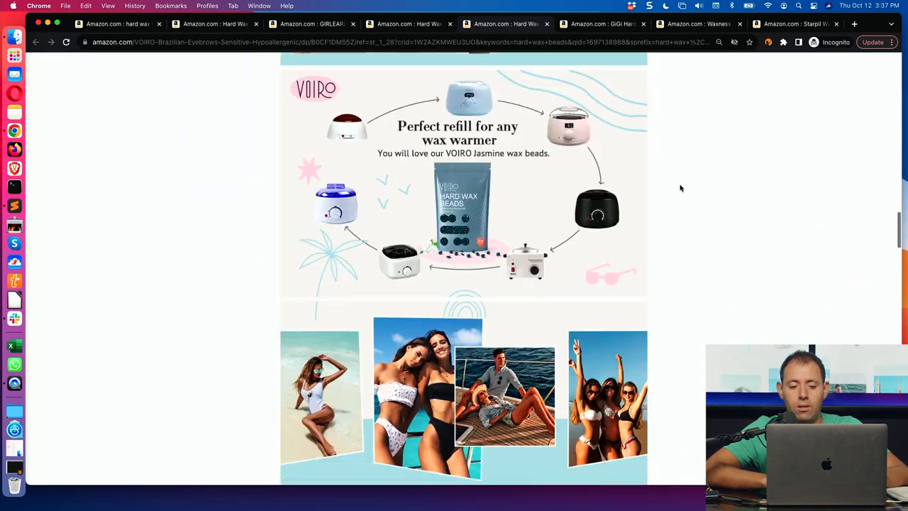
pyautogui.scroll(-3)
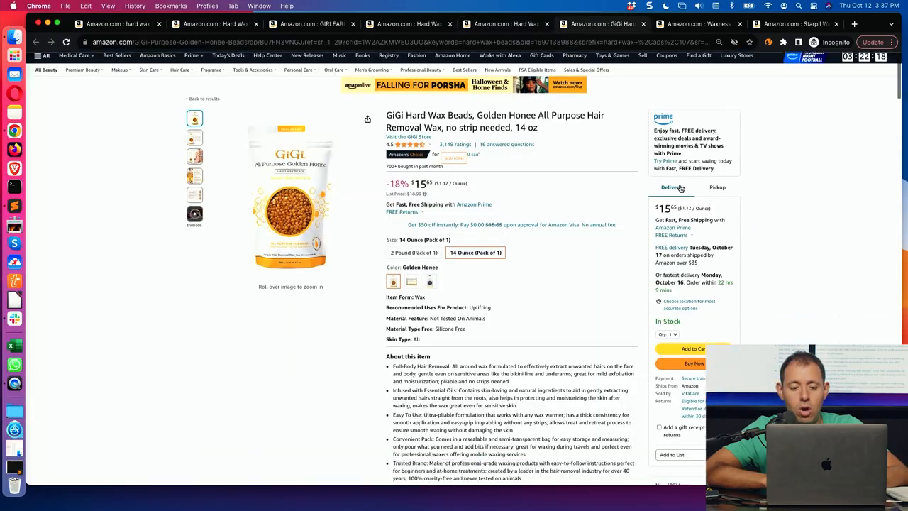
# - Scroll the Waxness Spa Choice Aloe Vera 2.2 lb listing down to Product details and related items
pyautogui.scroll(-3)
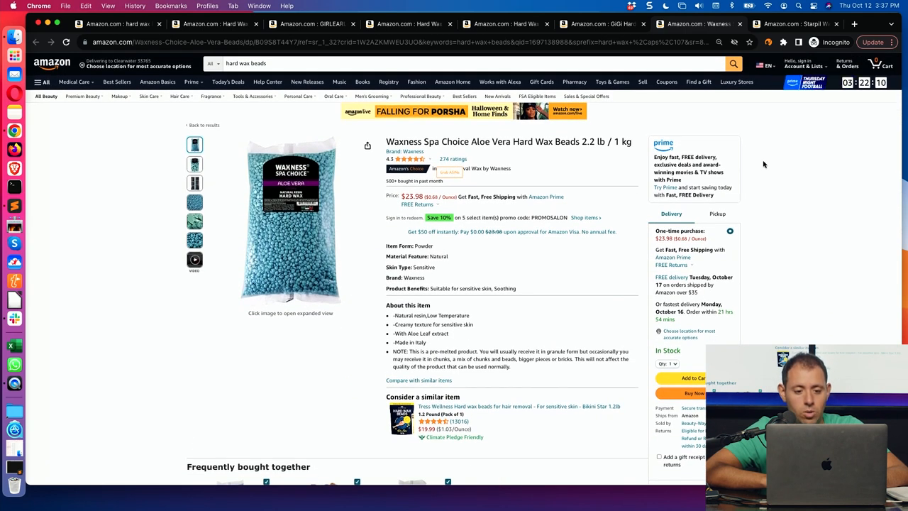
pyautogui.scroll(-3)
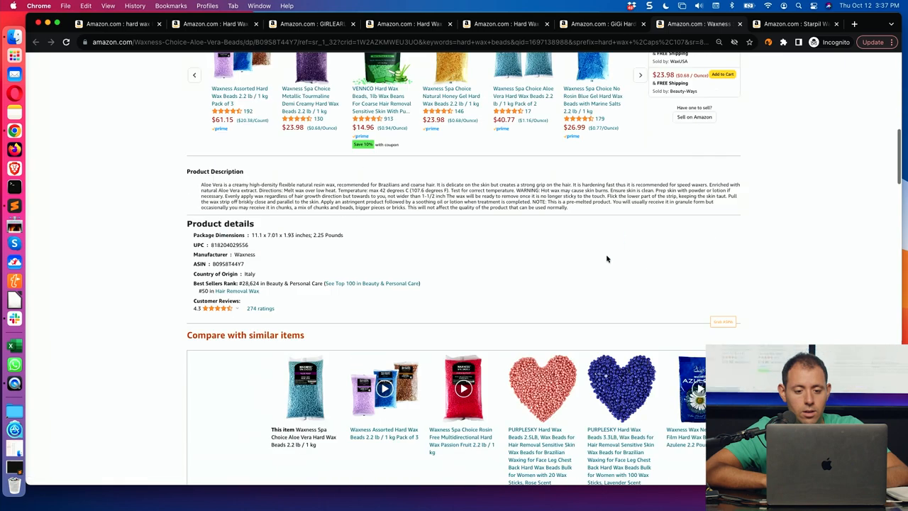
pyautogui.scroll(3)
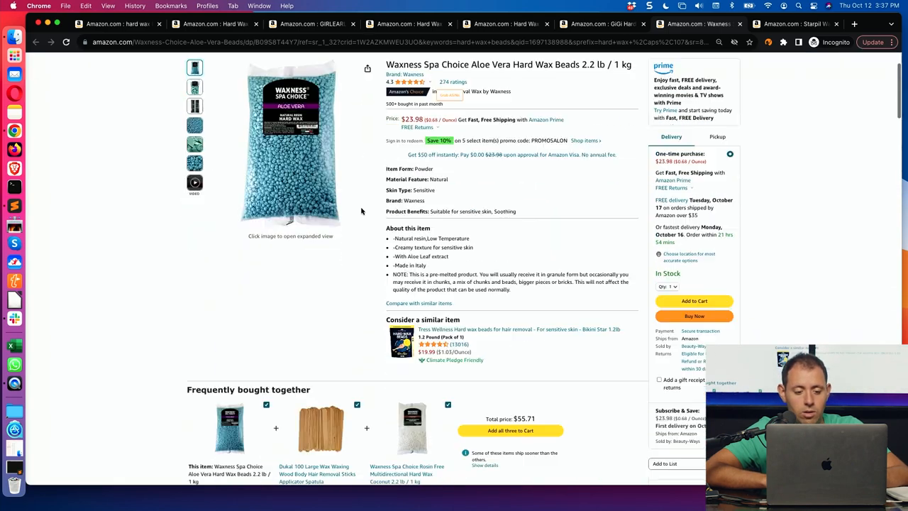
pyautogui.scroll(-3)
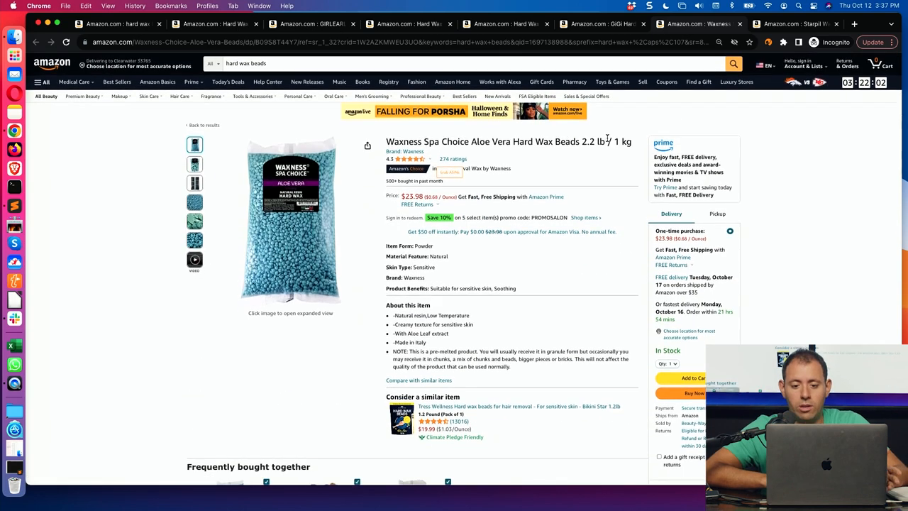
pyautogui.scroll(-3)
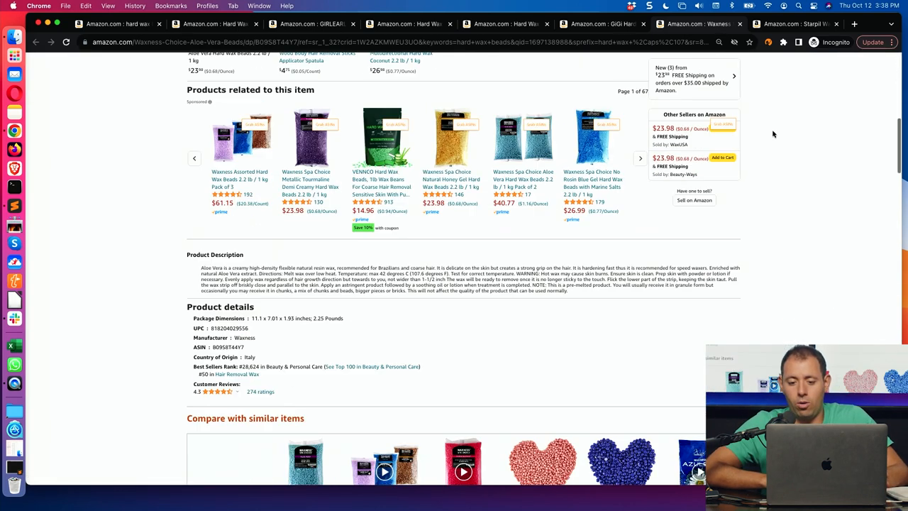
pyautogui.moveTo(781, 158)
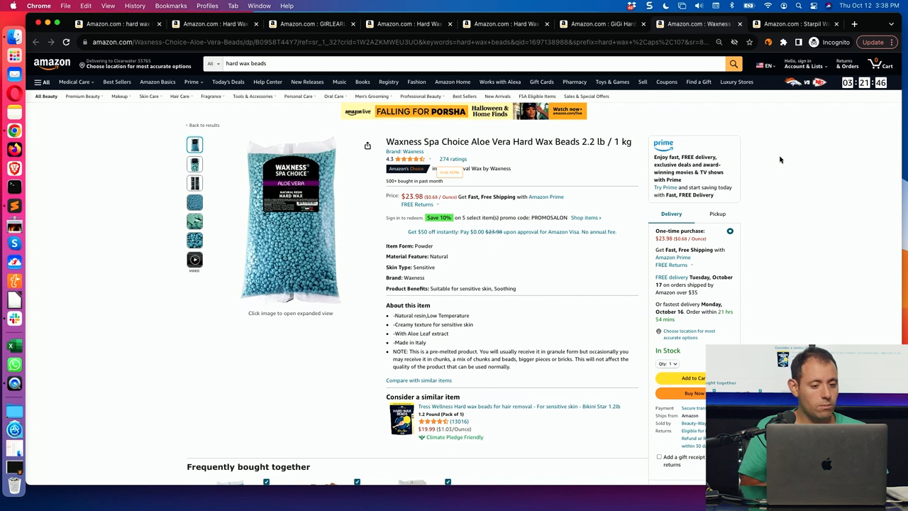
pyautogui.click(194, 164)
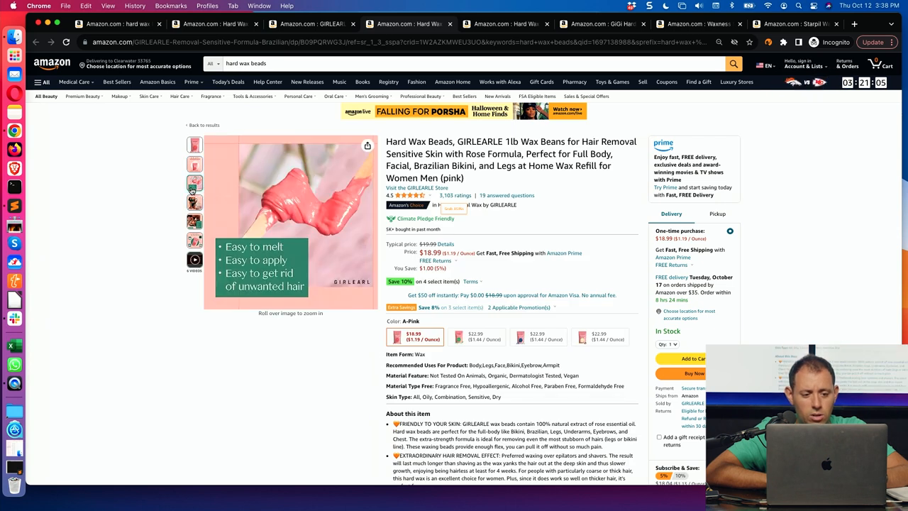
pyautogui.moveTo(305, 216)
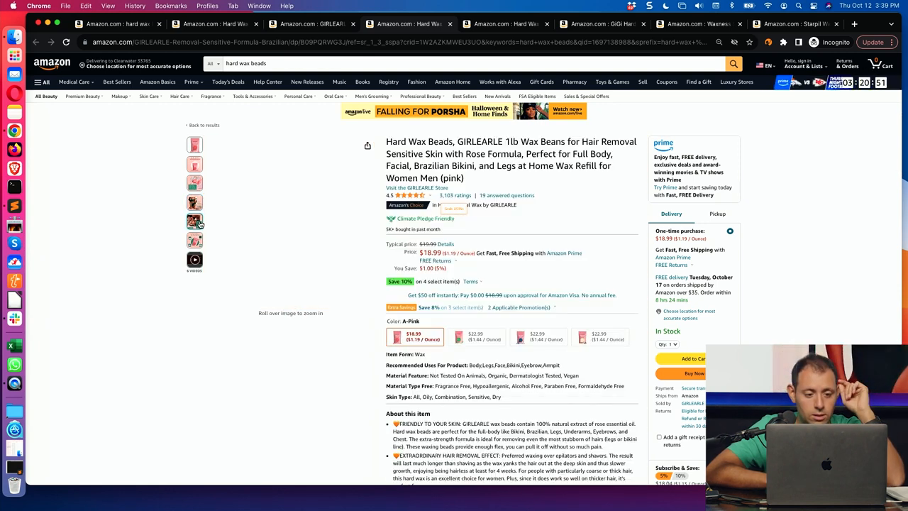
# - View and enlarge the GIRLEARLE At-Home Waxing image, then close the image viewer
pyautogui.click(194, 221)
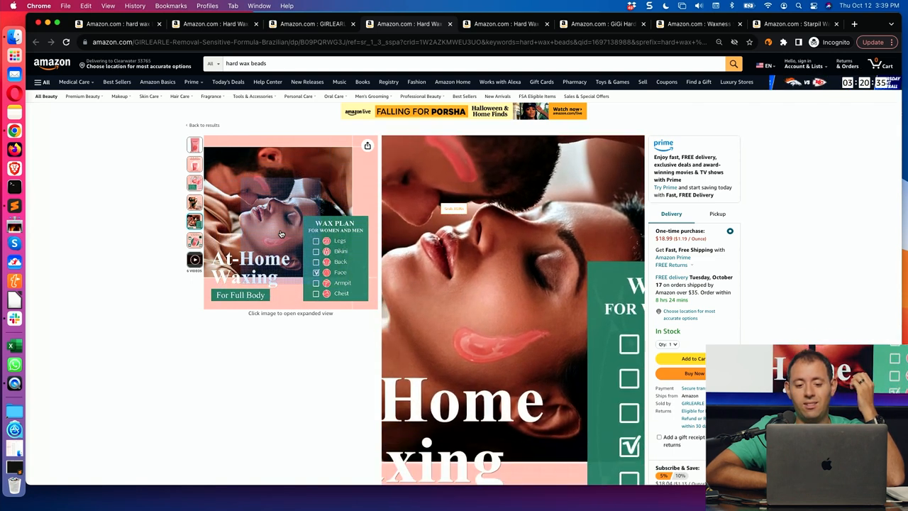
pyautogui.click(277, 220)
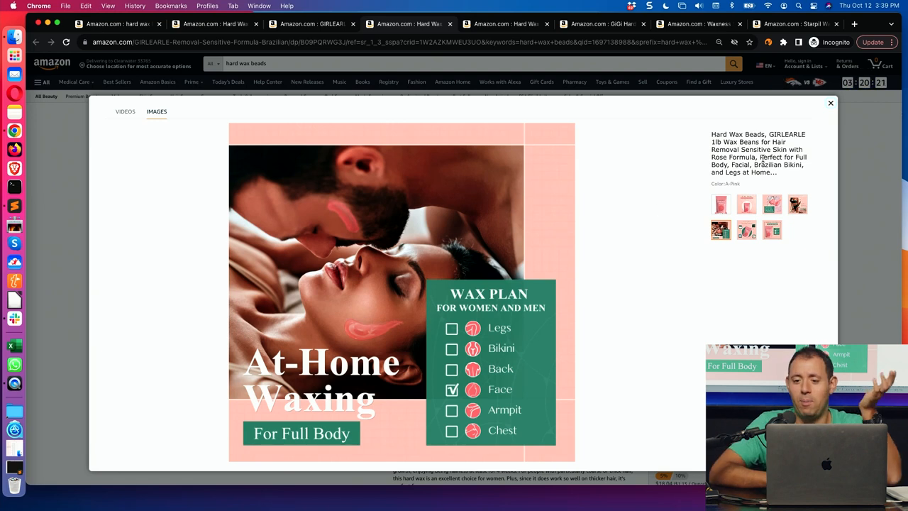
pyautogui.click(830, 102)
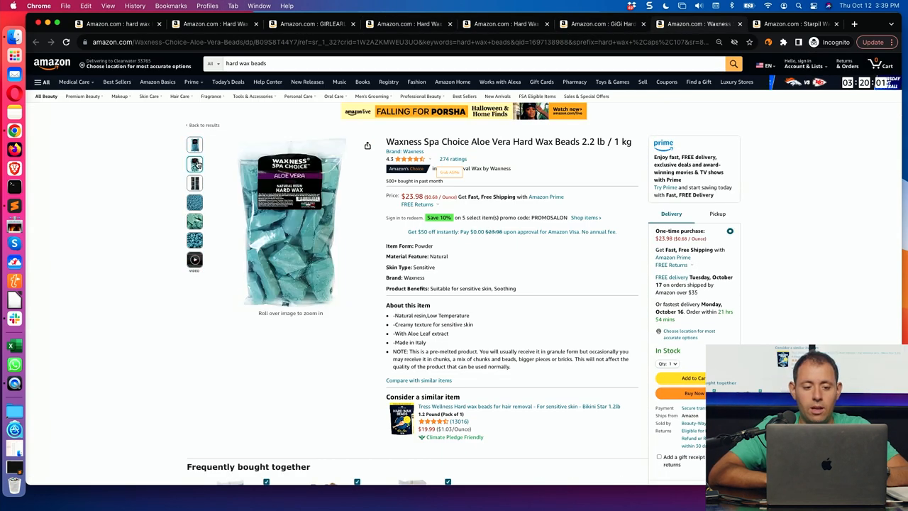
# - Read the white unscented GIRLEARLE 1lb listing's bullets, highlighting the money-back guarantee wording
pyautogui.click(195, 163)
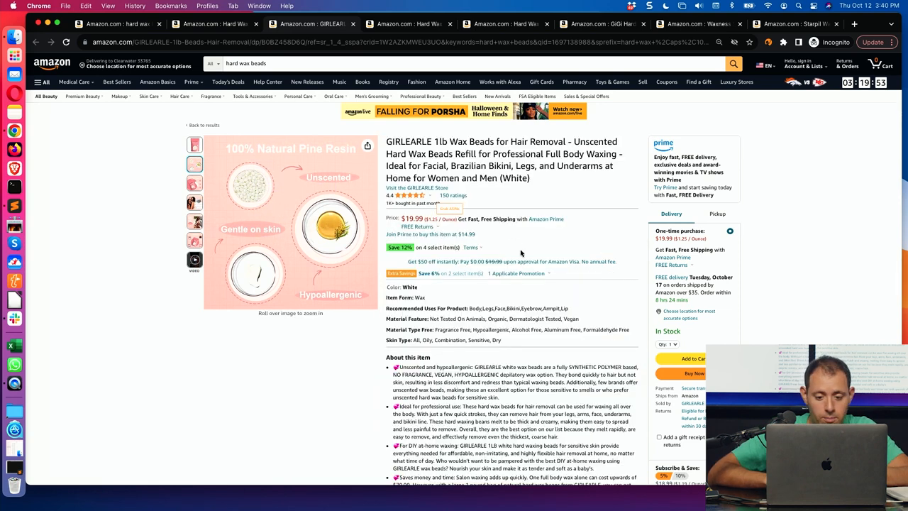
pyautogui.scroll(-3)
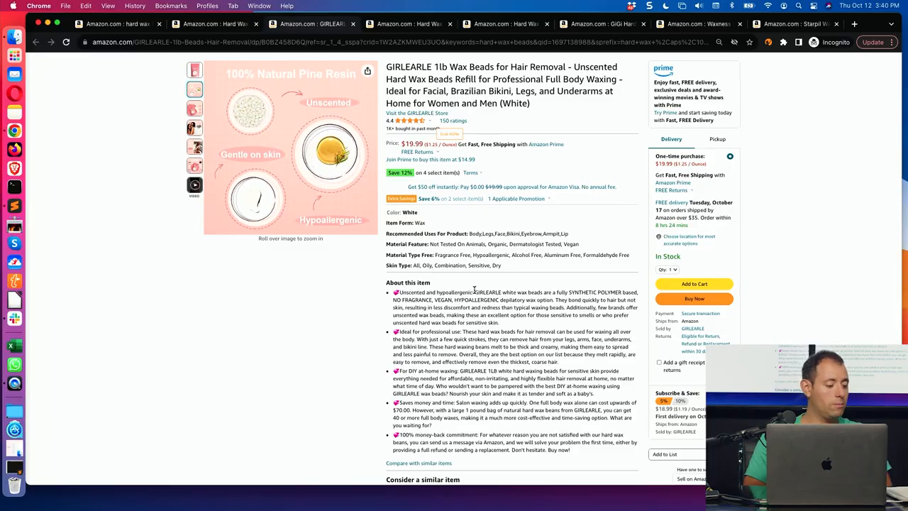
pyautogui.scroll(-3)
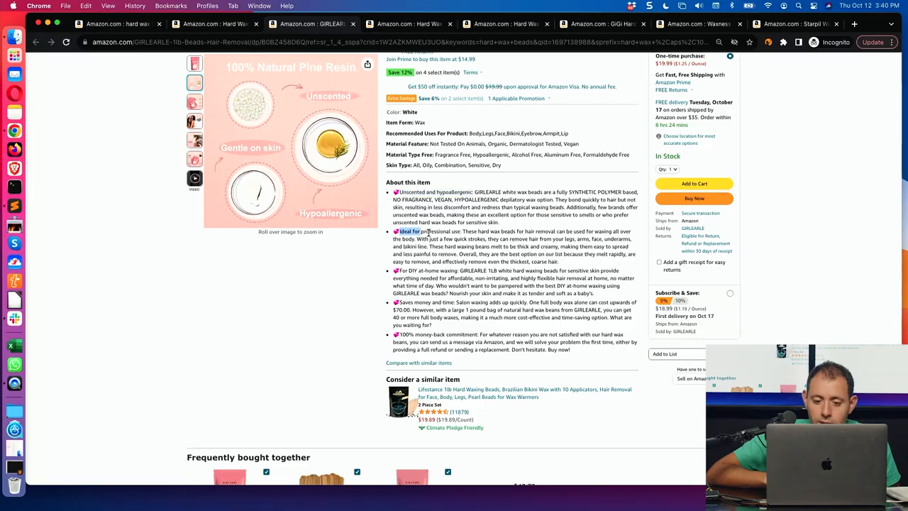
pyautogui.doubleClick(419, 232)
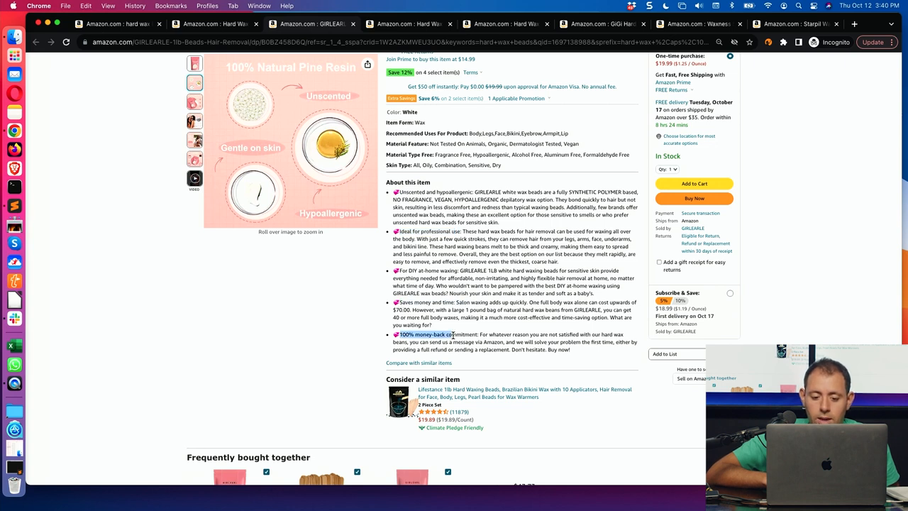
pyautogui.scroll(-3)
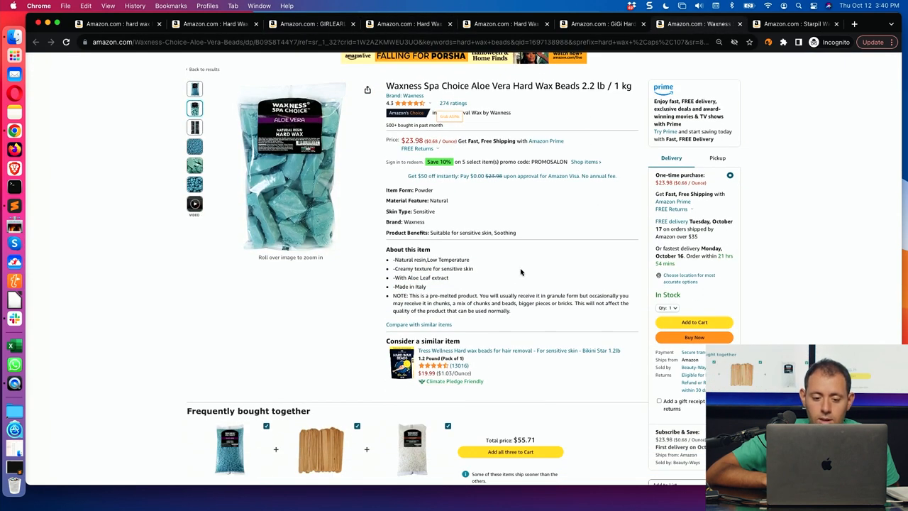
pyautogui.moveTo(497, 284)
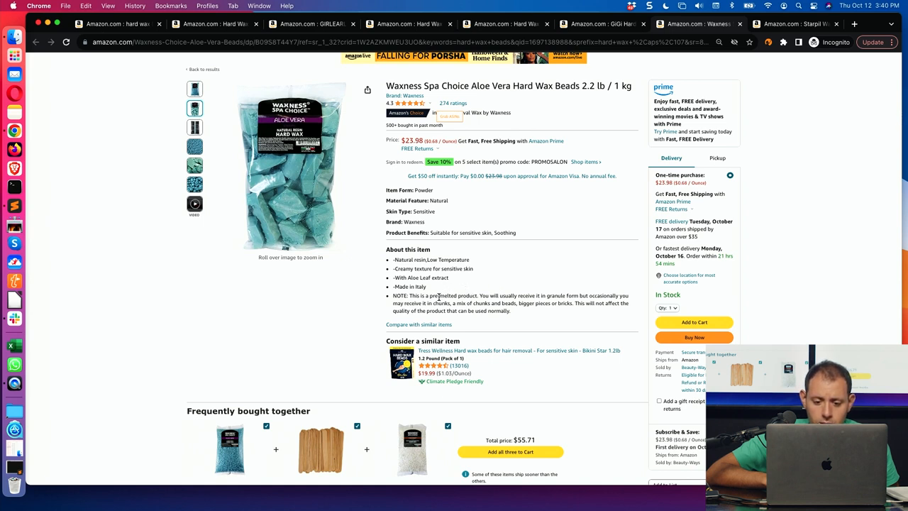
# - Select text on the GiGi Golden Honee listing while reviewing its price and features
pyautogui.moveTo(420, 295); pyautogui.dragTo(477, 295)
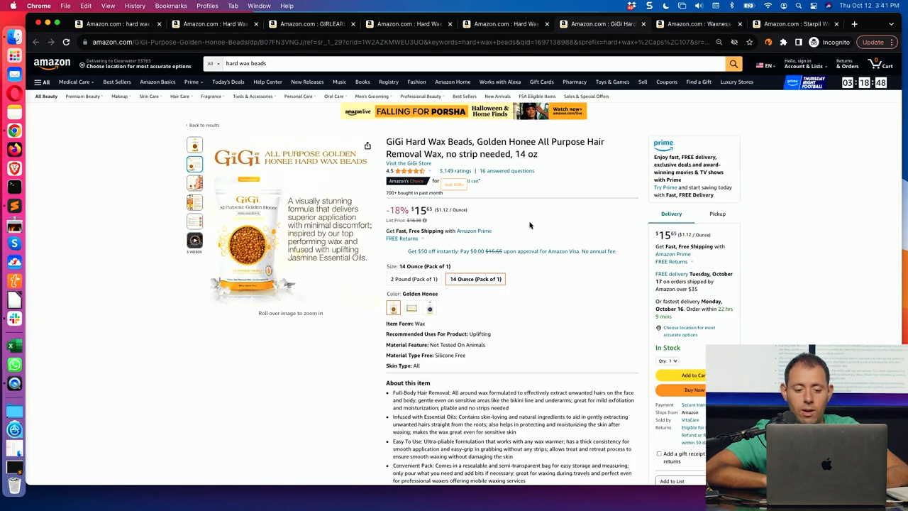
# - Scroll the pink rose-formula GIRLEARLE listing to its price, color options and bullet points
pyautogui.scroll(-3)
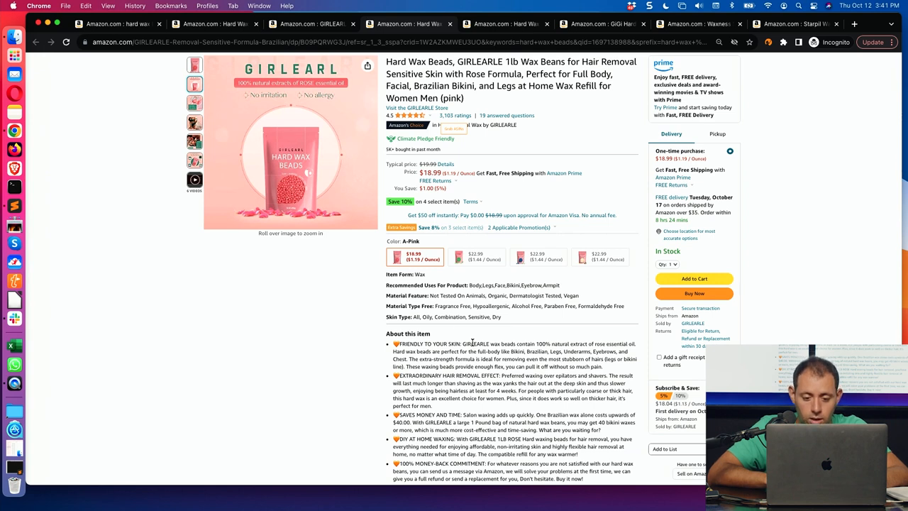
pyautogui.doubleClick(475, 343)
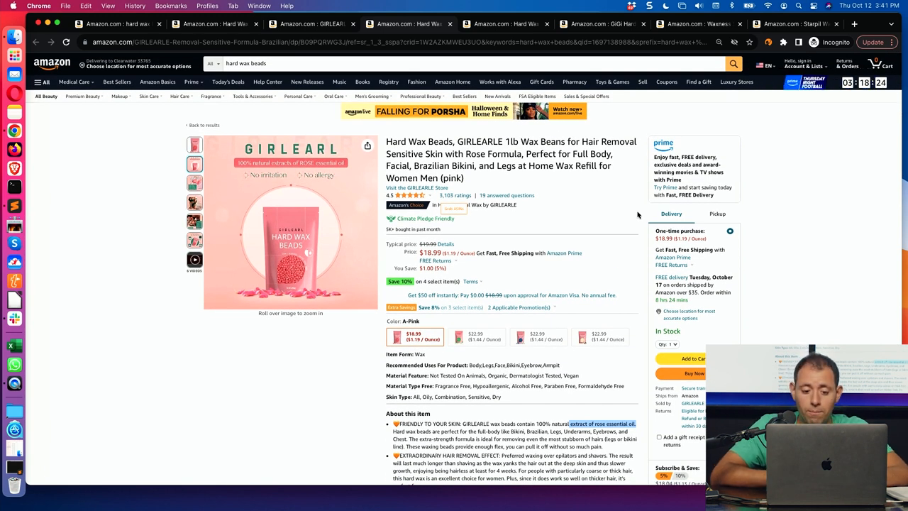
pyautogui.moveTo(457, 420)
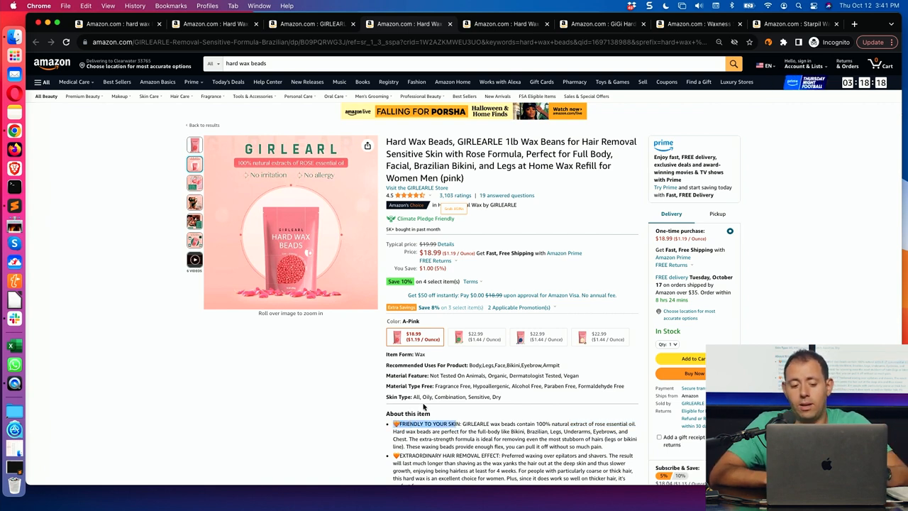
pyautogui.doubleClick(410, 423)
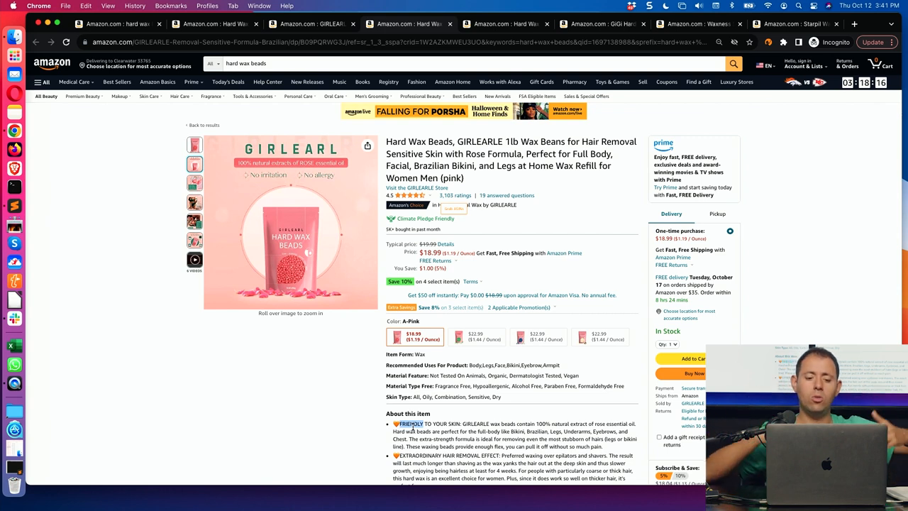
pyautogui.scroll(-3)
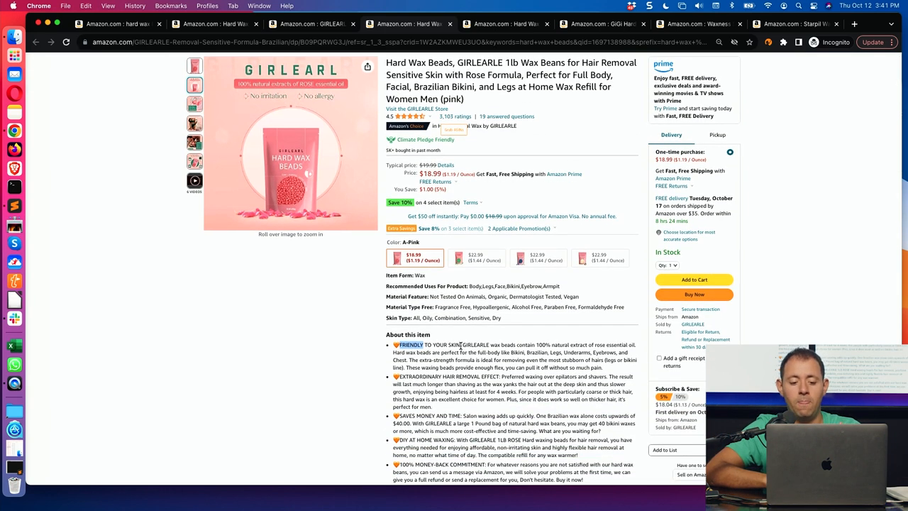
pyautogui.doubleClick(411, 344)
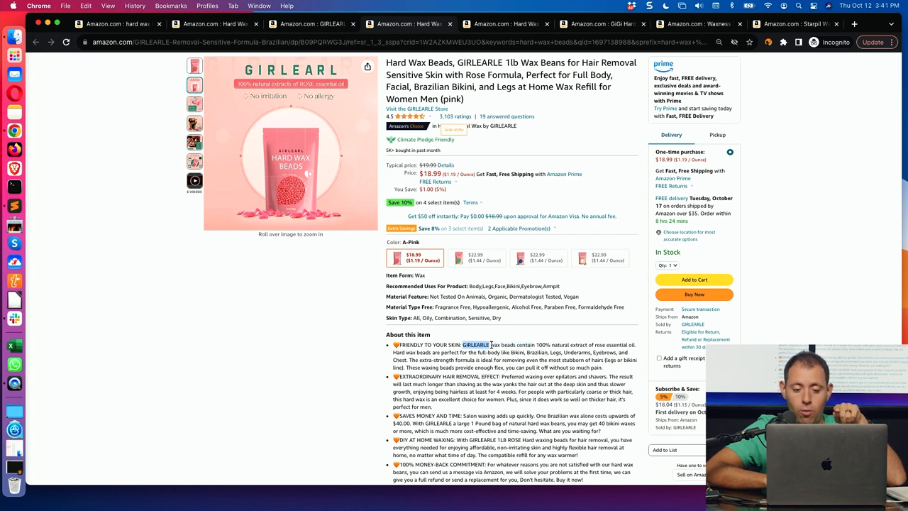
pyautogui.moveTo(491, 345); pyautogui.dragTo(587, 345)
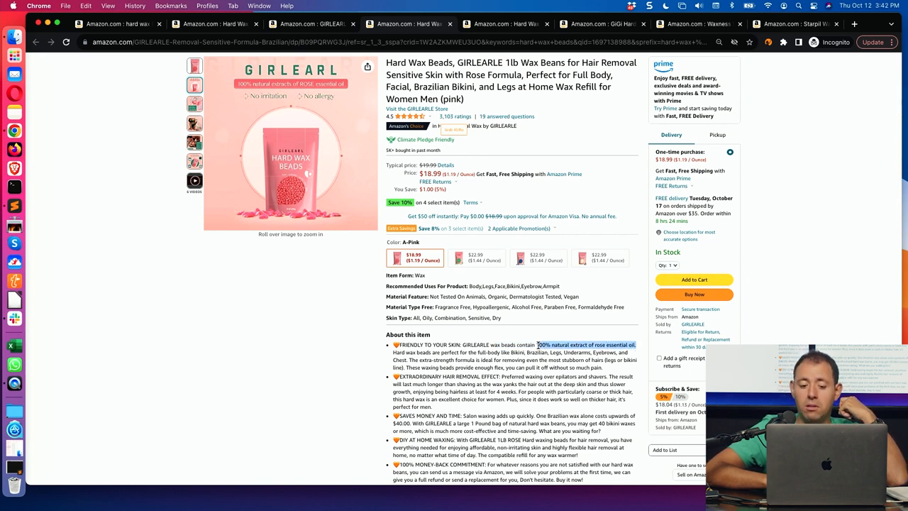
pyautogui.scroll(-3)
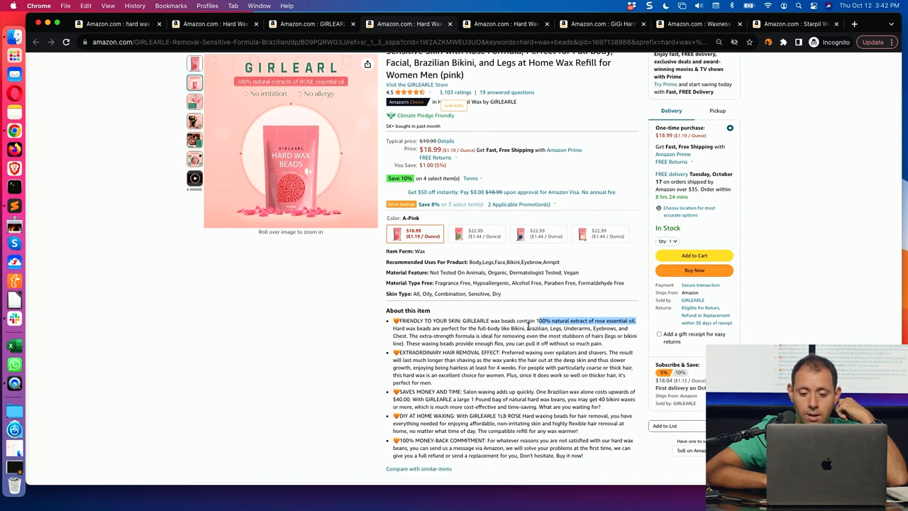
pyautogui.moveTo(616, 159)
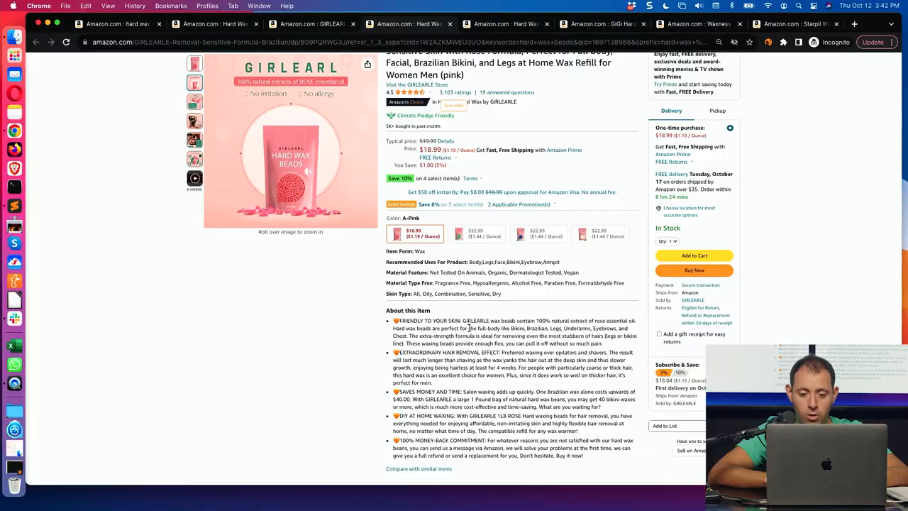
pyautogui.doubleClick(486, 328)
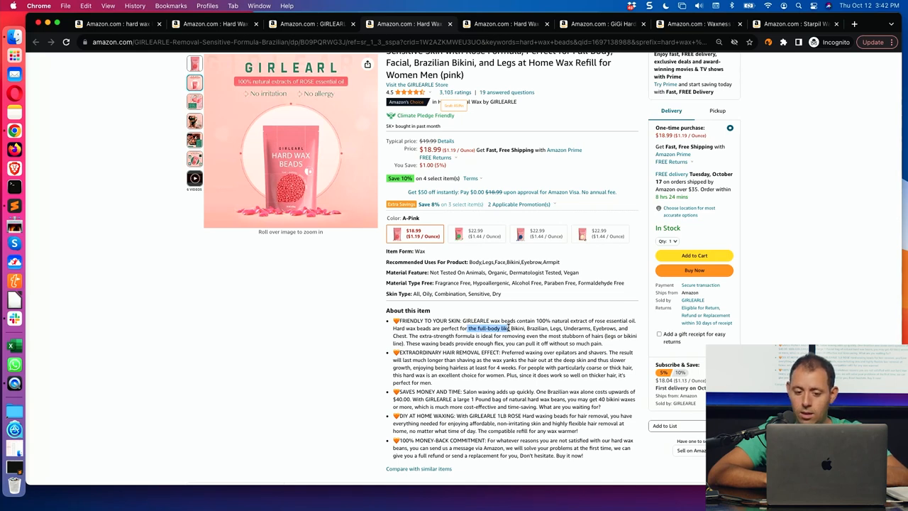
pyautogui.moveTo(608, 322)
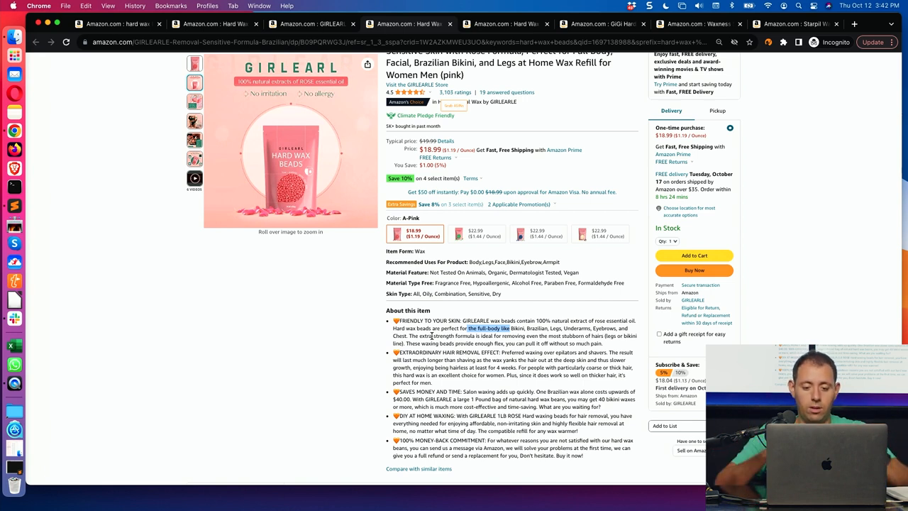
pyautogui.scroll(-3)
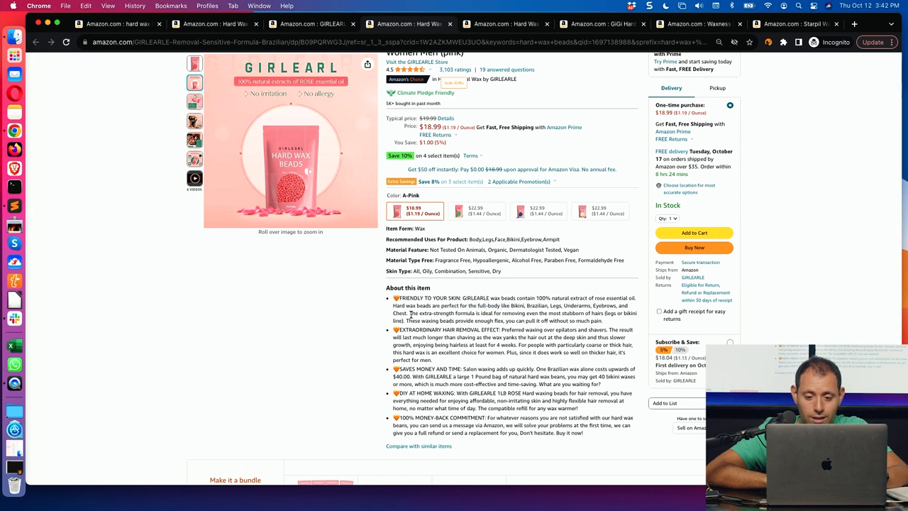
pyautogui.doubleClick(442, 314)
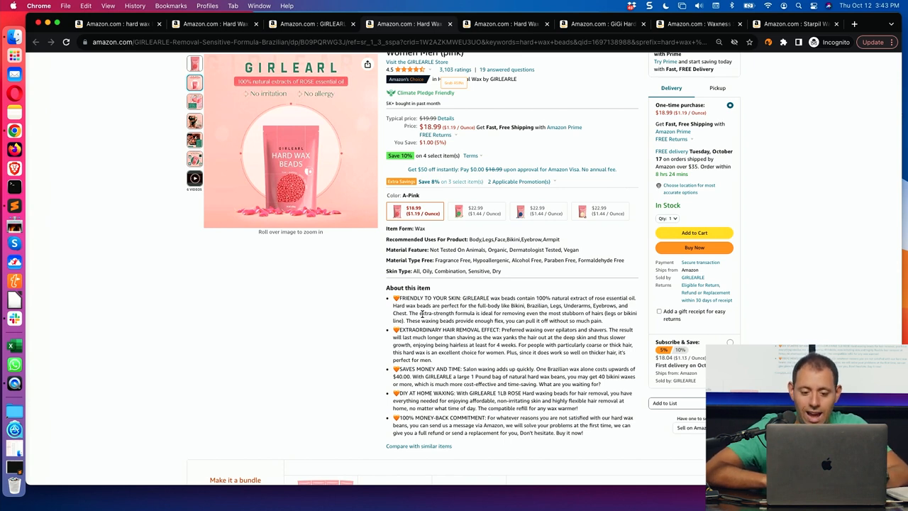
pyautogui.doubleClick(434, 314)
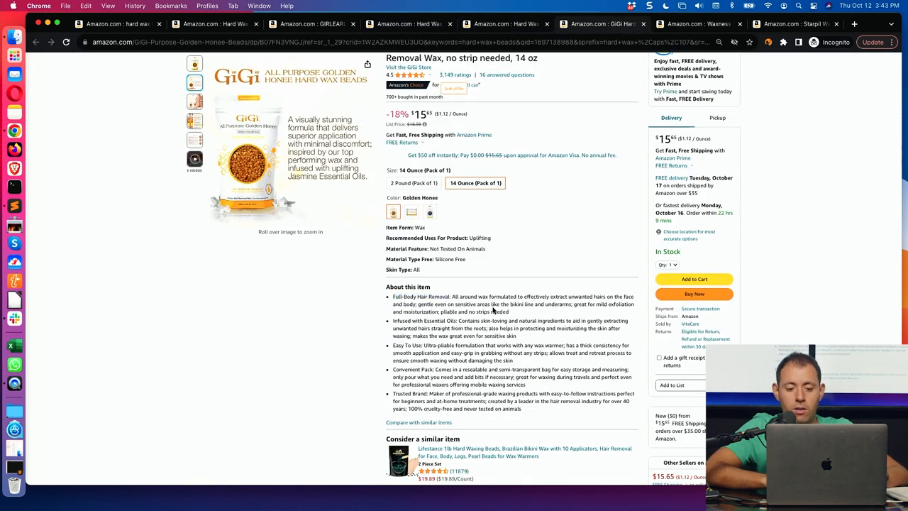
pyautogui.moveTo(564, 305)
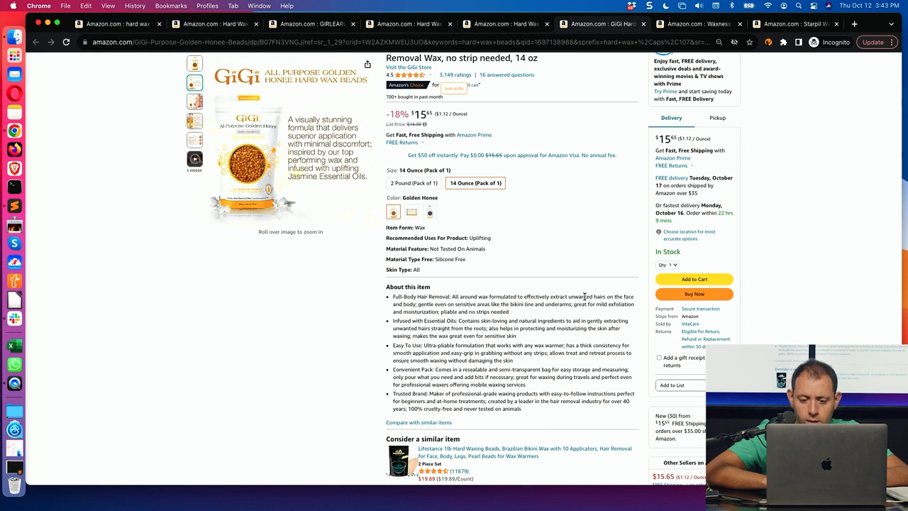
pyautogui.doubleClick(580, 297)
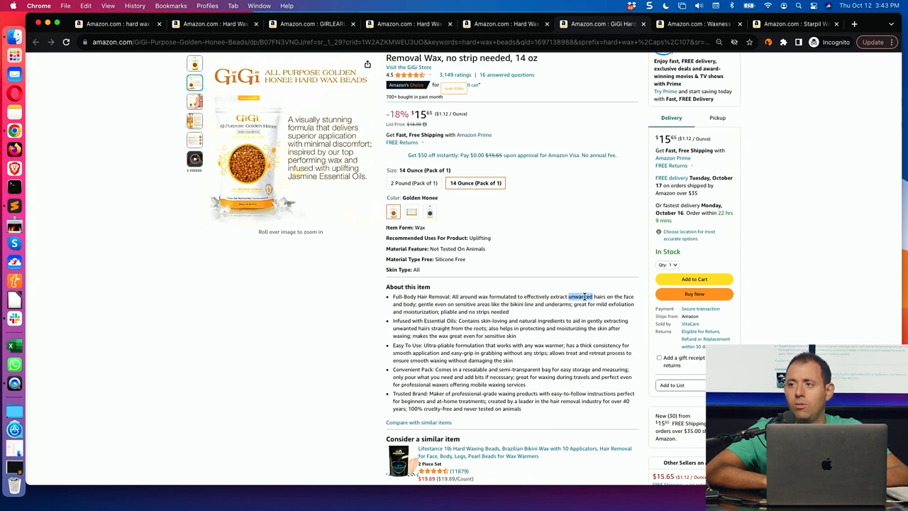
pyautogui.moveTo(573, 293)
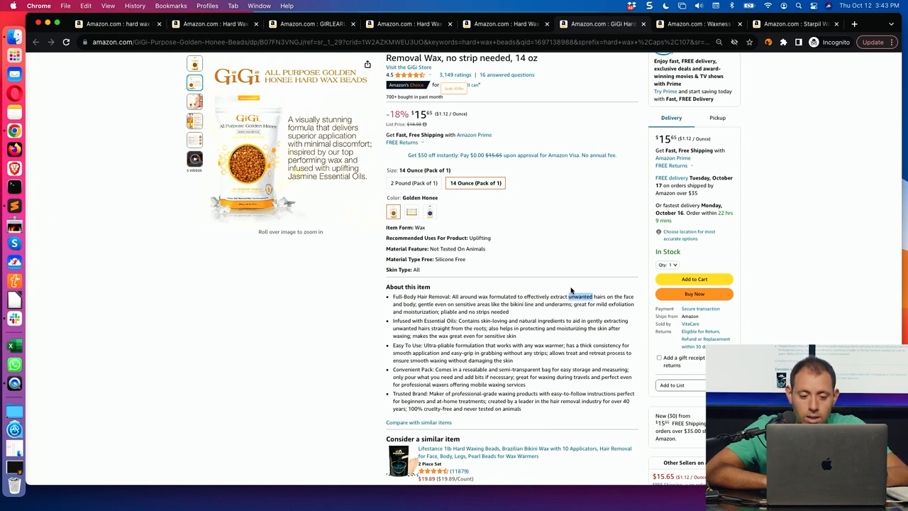
pyautogui.scroll(-3)
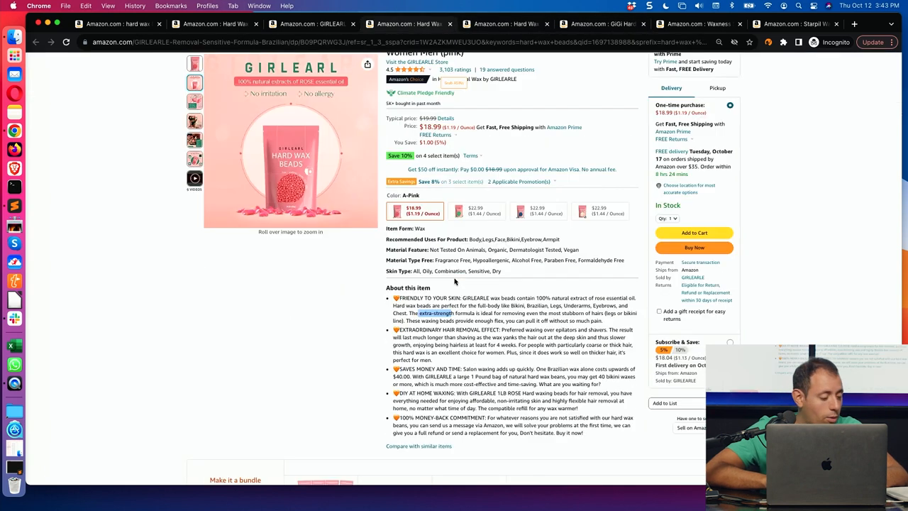
pyautogui.scroll(-3)
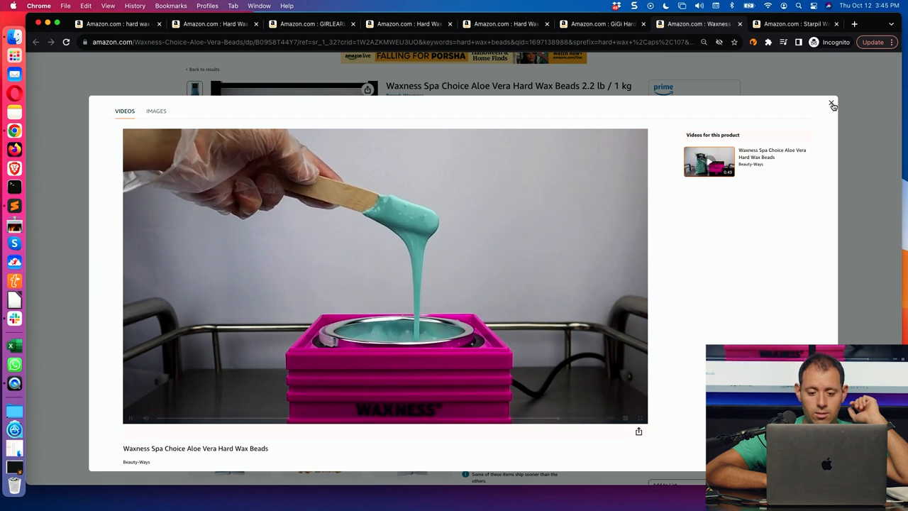
# - Play the Waxness Aloe Vera product video from the gallery, then close the video viewer
pyautogui.click(386, 277)
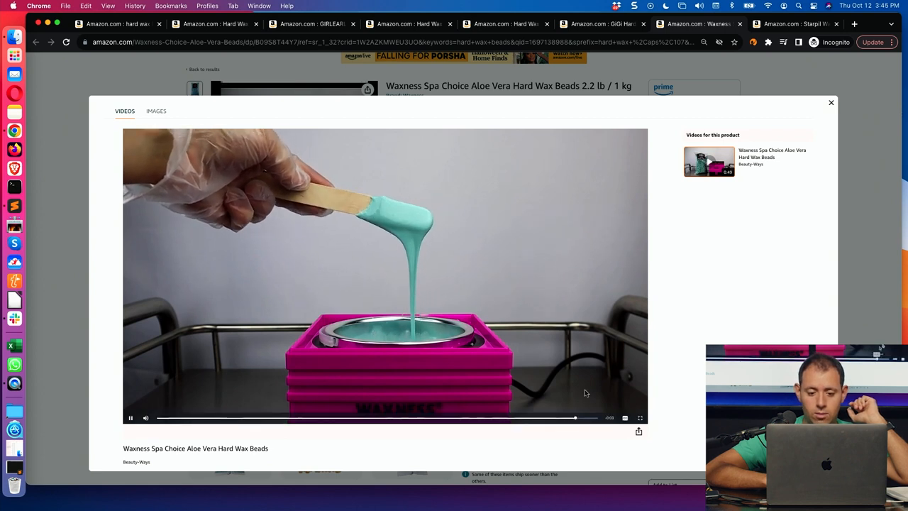
pyautogui.click(832, 102)
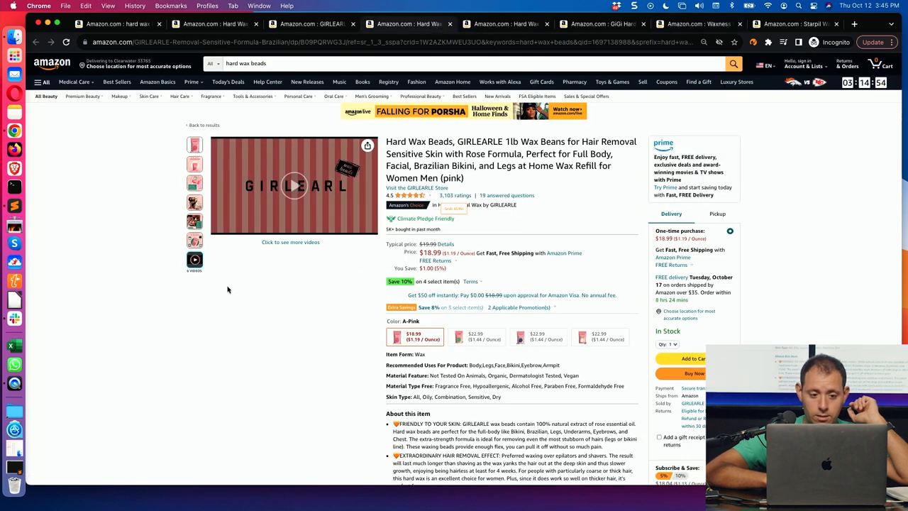
# - Watch the GIRLEARLE product and related waxing videos, including 'wax melts gentle on skin', then close the viewer
pyautogui.click(292, 184)
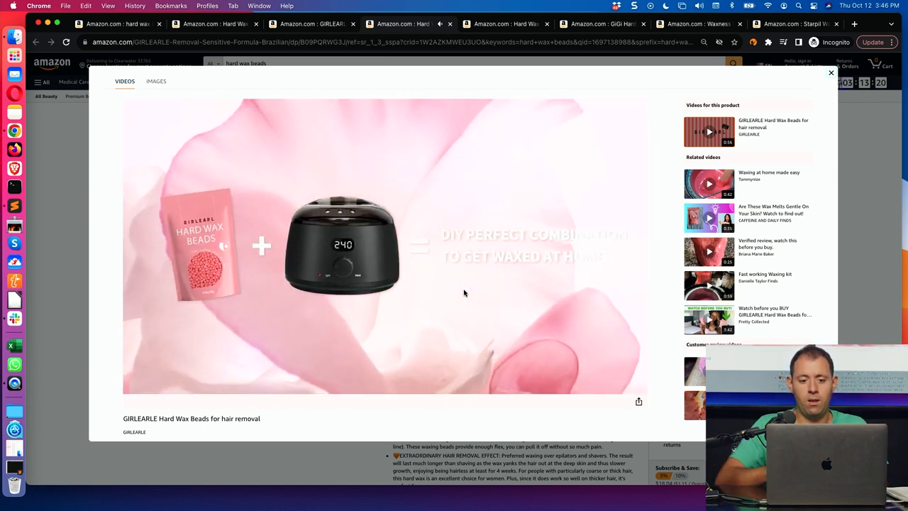
pyautogui.click(710, 185)
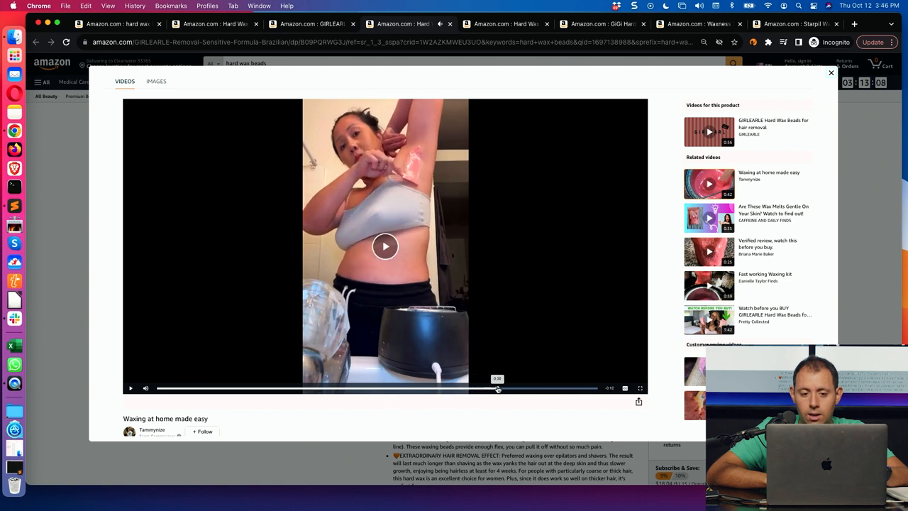
pyautogui.click(386, 247)
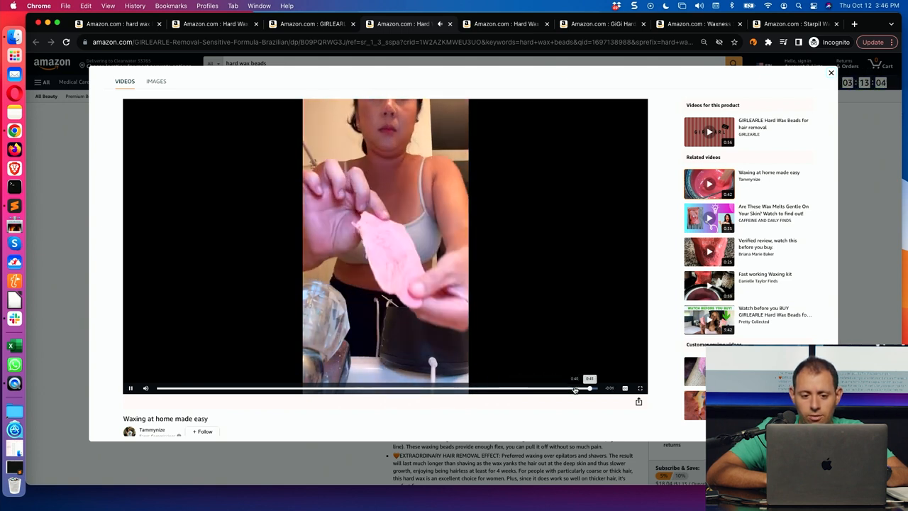
pyautogui.click(710, 218)
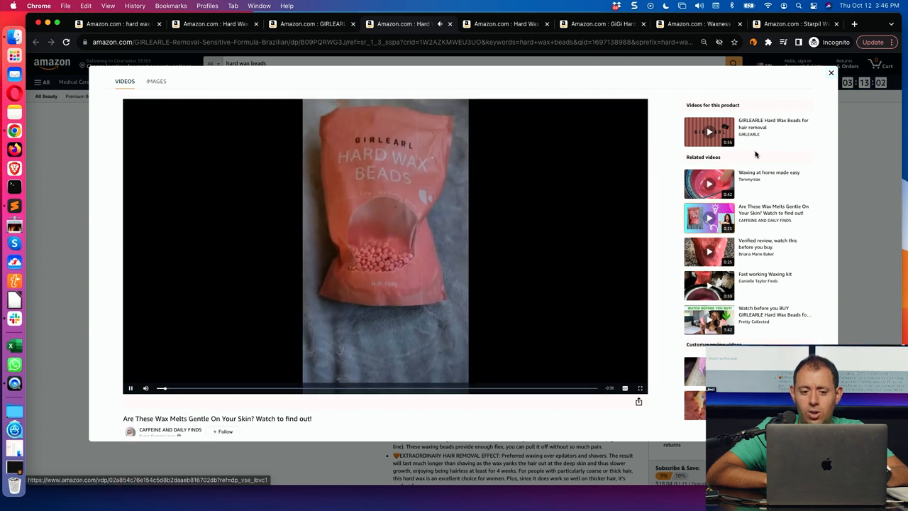
pyautogui.click(831, 72)
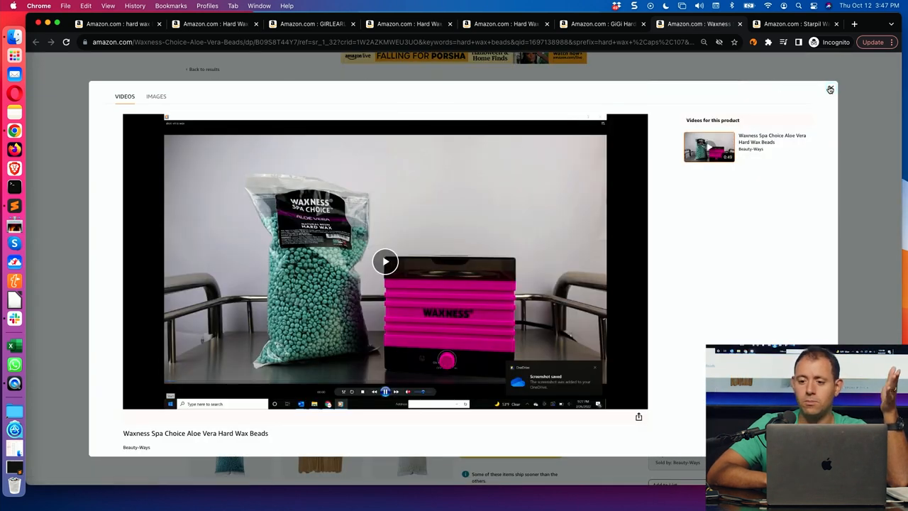
# - Watch the GIRLEARLE 1lb unscented wax beads product video from its image gallery, then return to the listing
pyautogui.click(830, 90)
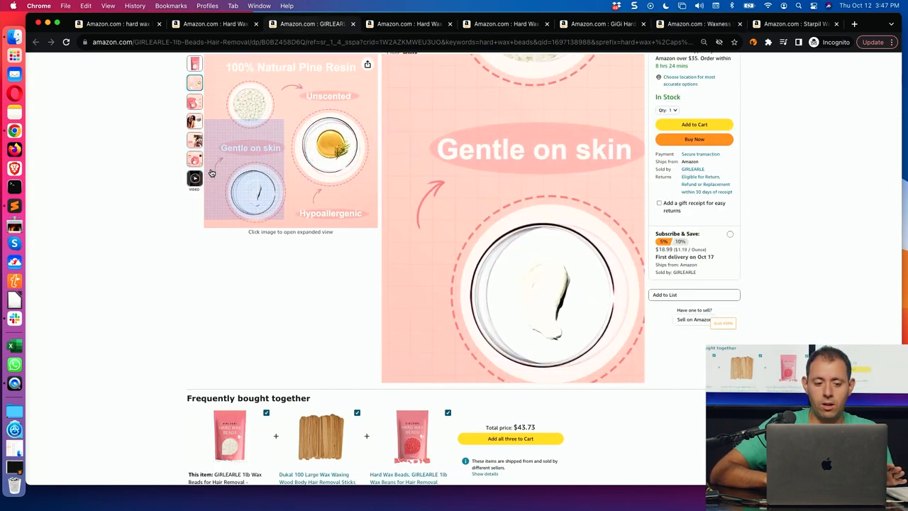
pyautogui.click(194, 179)
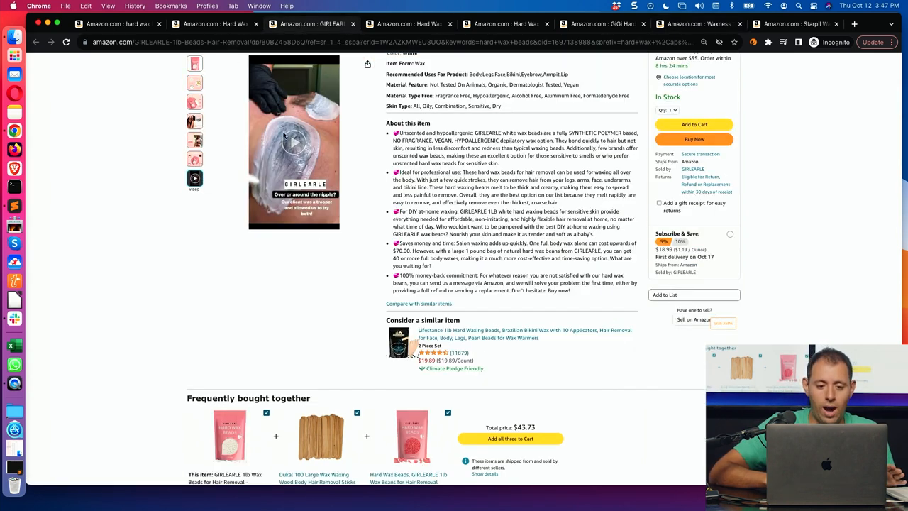
pyautogui.scroll(3)
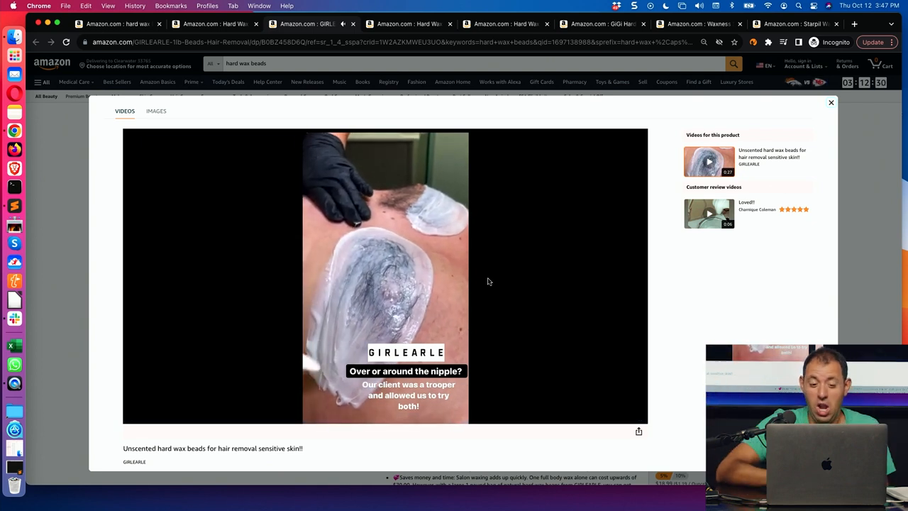
pyautogui.click(386, 277)
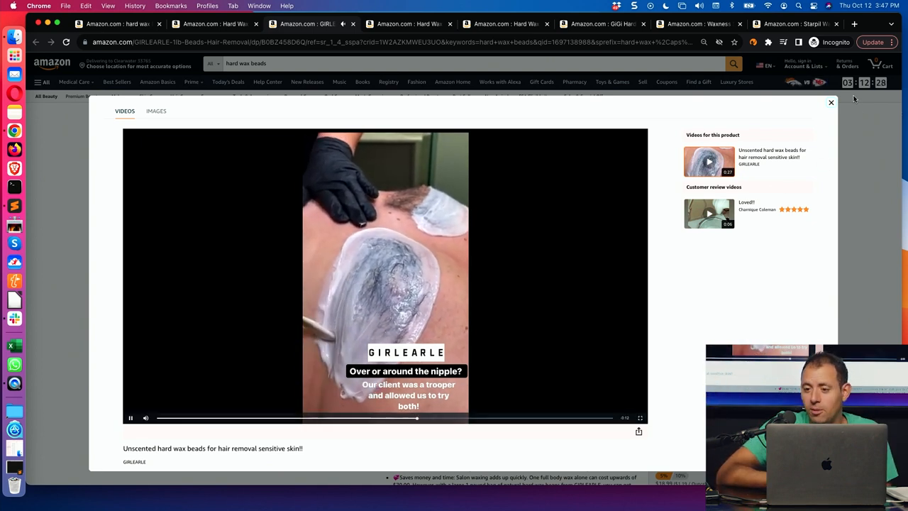
pyautogui.click(831, 103)
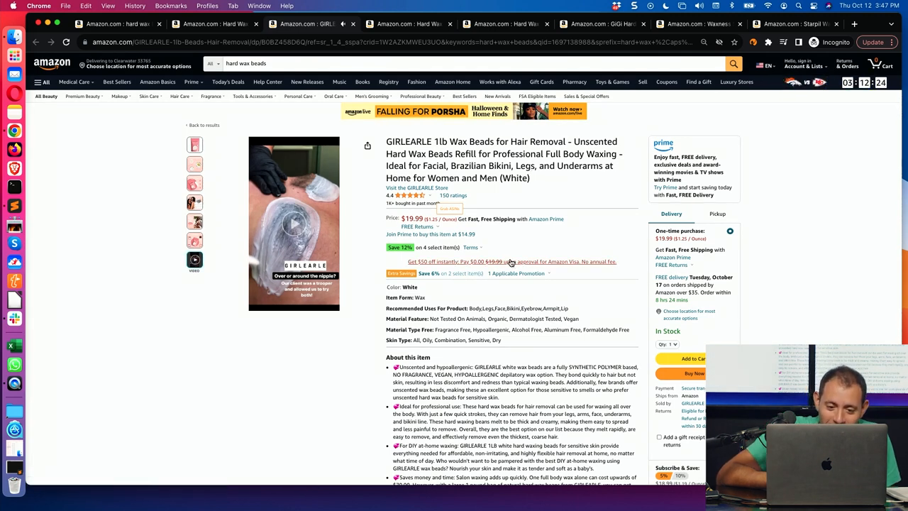
pyautogui.moveTo(468, 352)
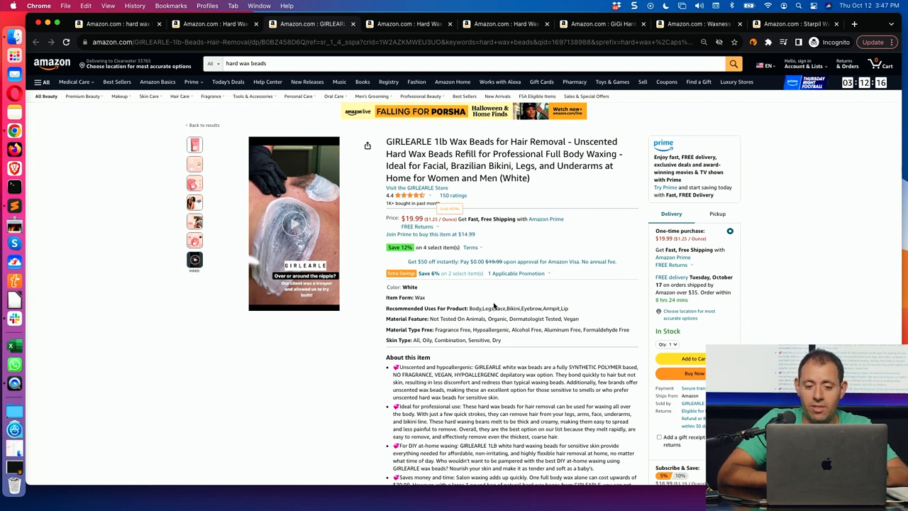
pyautogui.moveTo(309, 231)
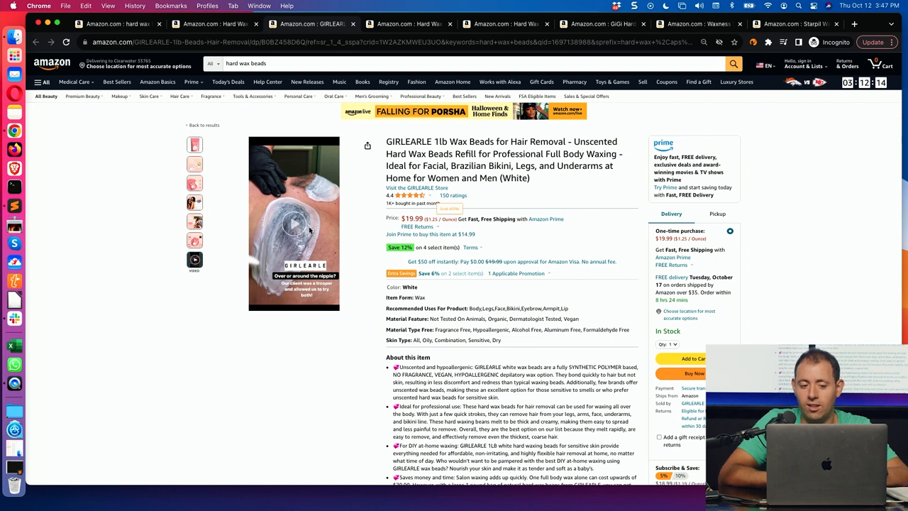
# - Go back from the GIRLEARLE listing to the hard wax beads search results
pyautogui.click(194, 145)
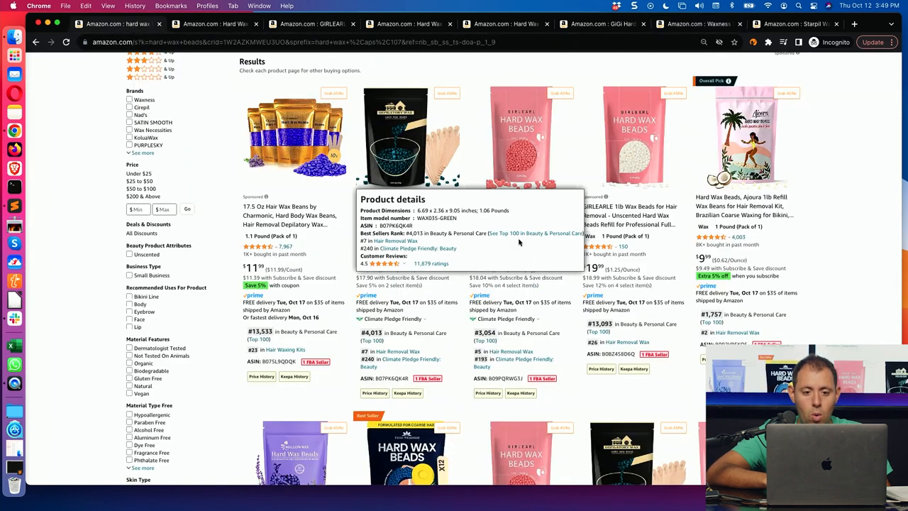
# - Scroll down through the hard wax beads search results onto the second results page
pyautogui.scroll(-3)
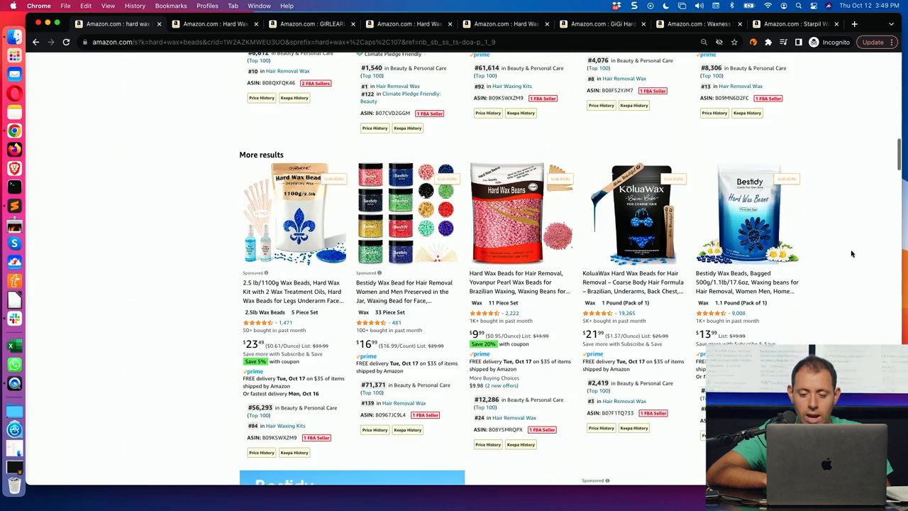
pyautogui.scroll(-3)
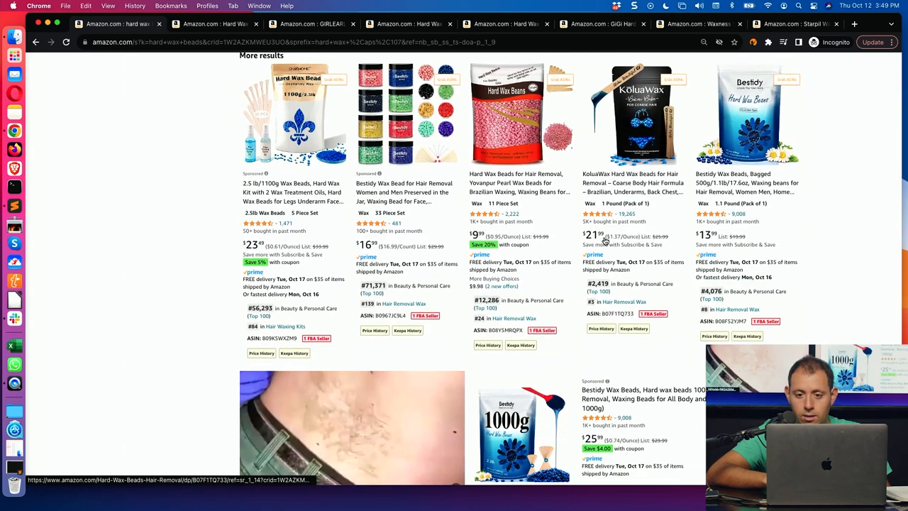
pyautogui.scroll(-3)
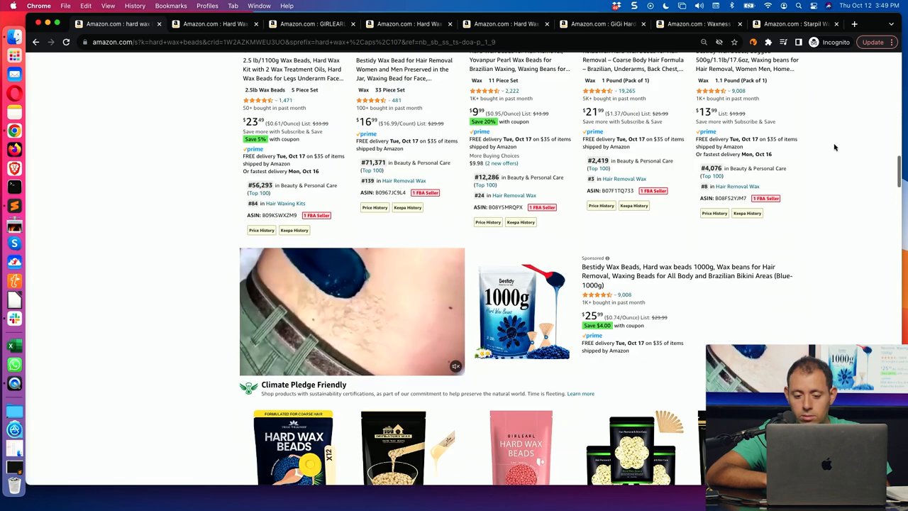
pyautogui.scroll(-3)
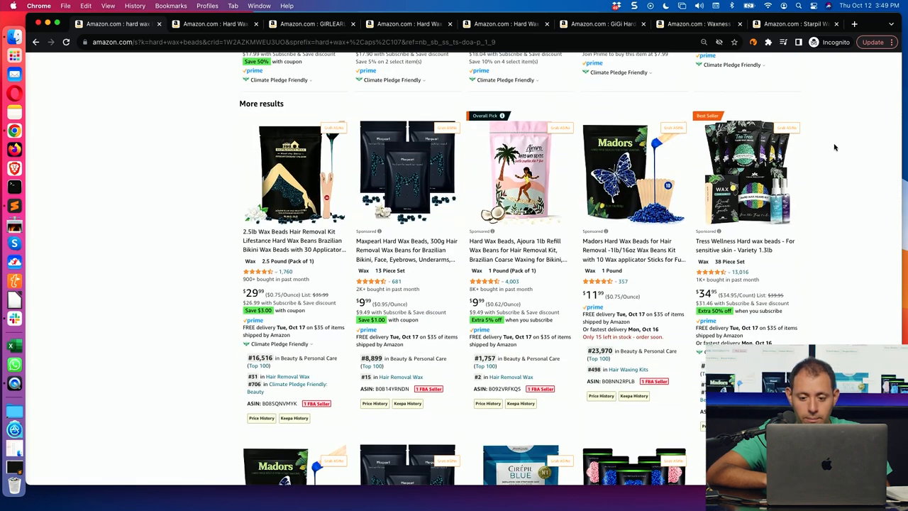
pyautogui.scroll(-3)
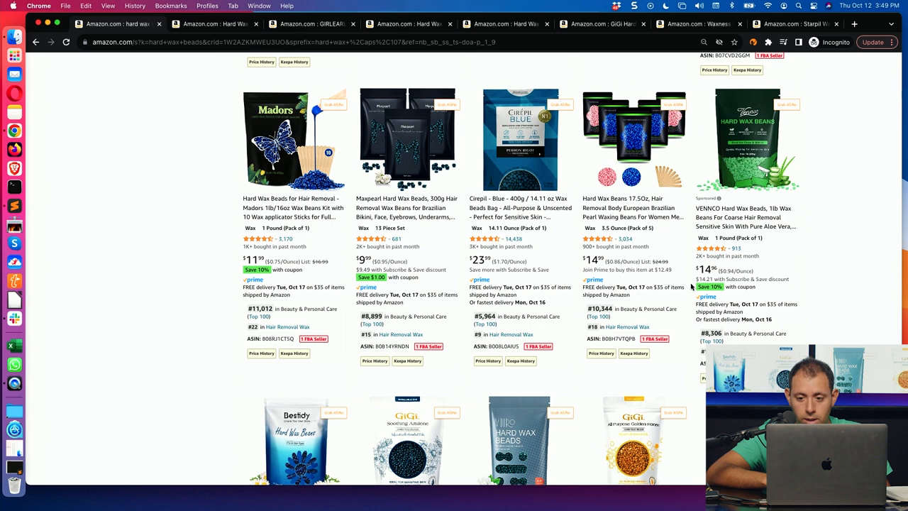
pyautogui.moveTo(779, 253)
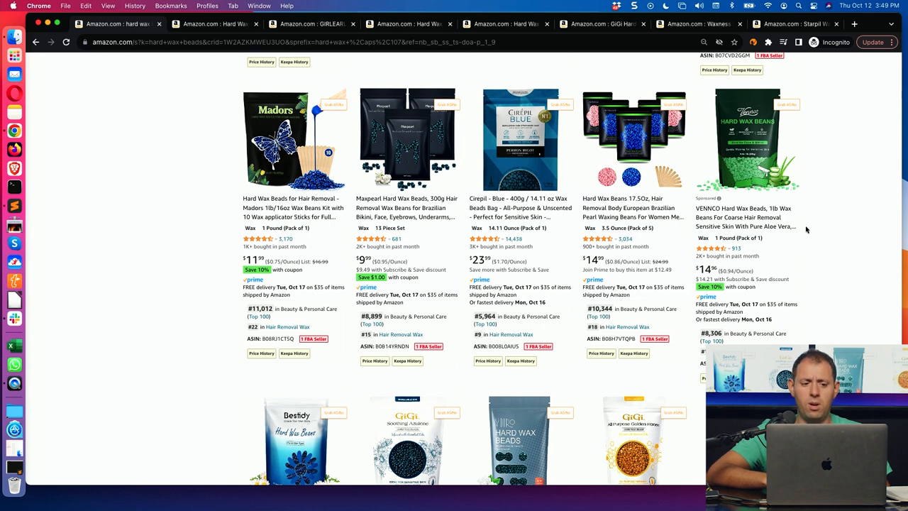
pyautogui.scroll(-3)
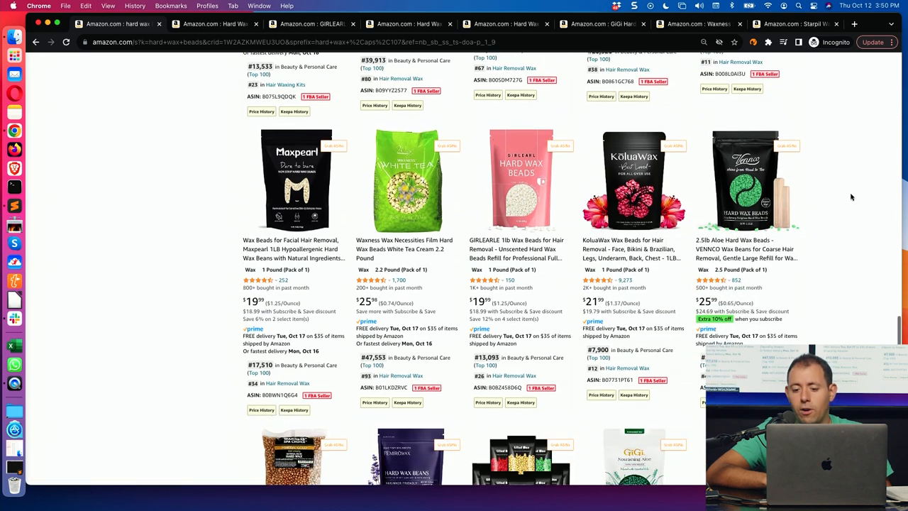
pyautogui.scroll(-3)
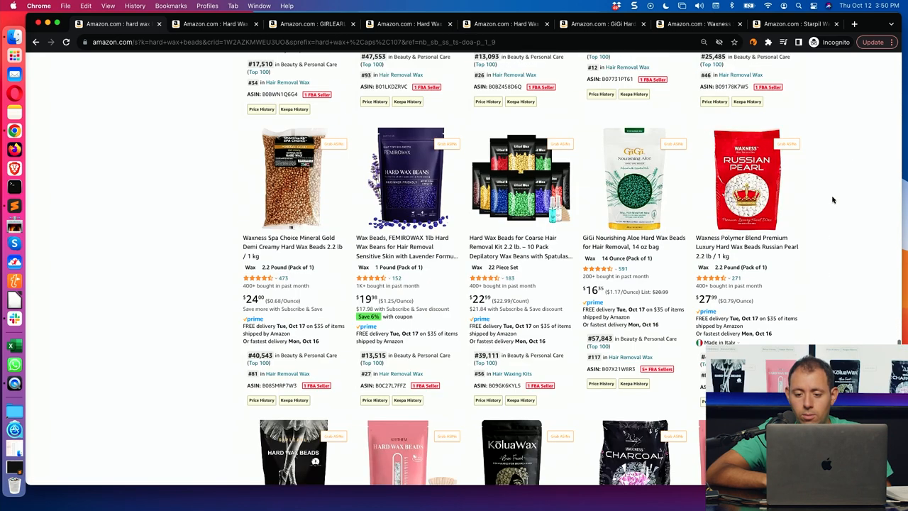
pyautogui.scroll(-3)
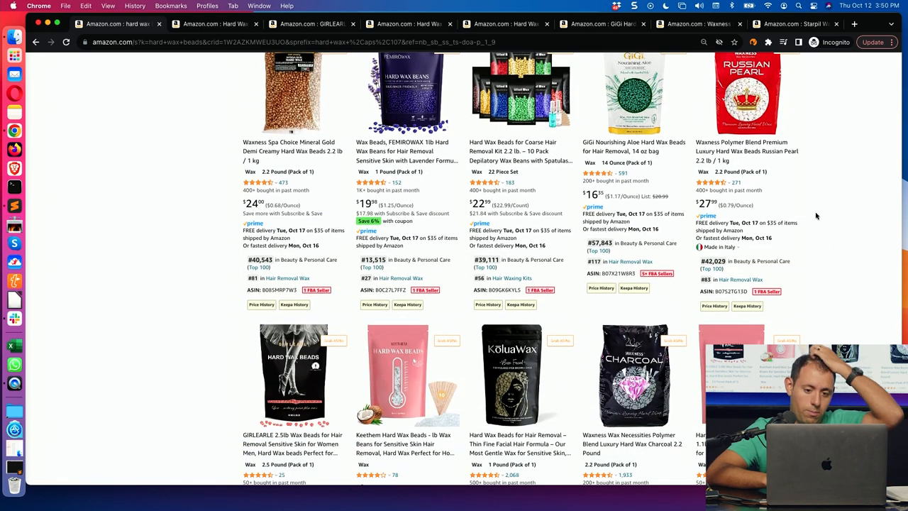
pyautogui.scroll(-3)
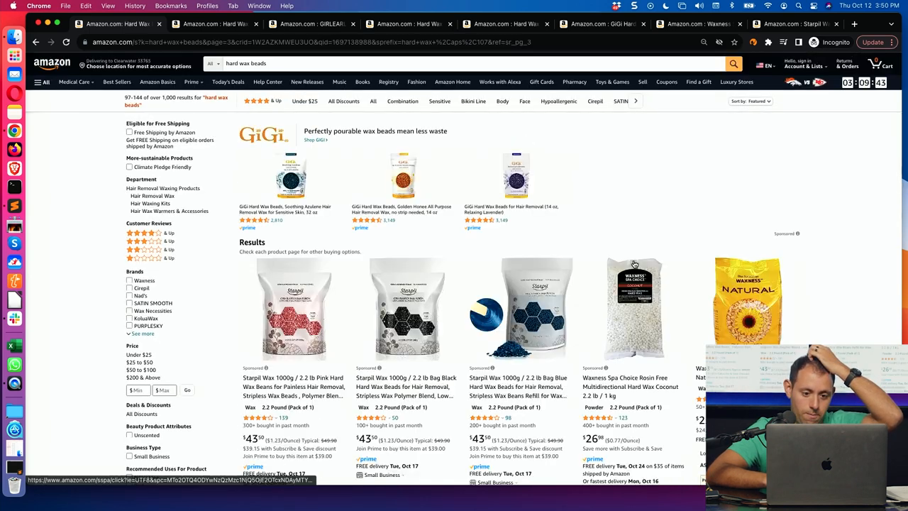
pyautogui.scroll(-3)
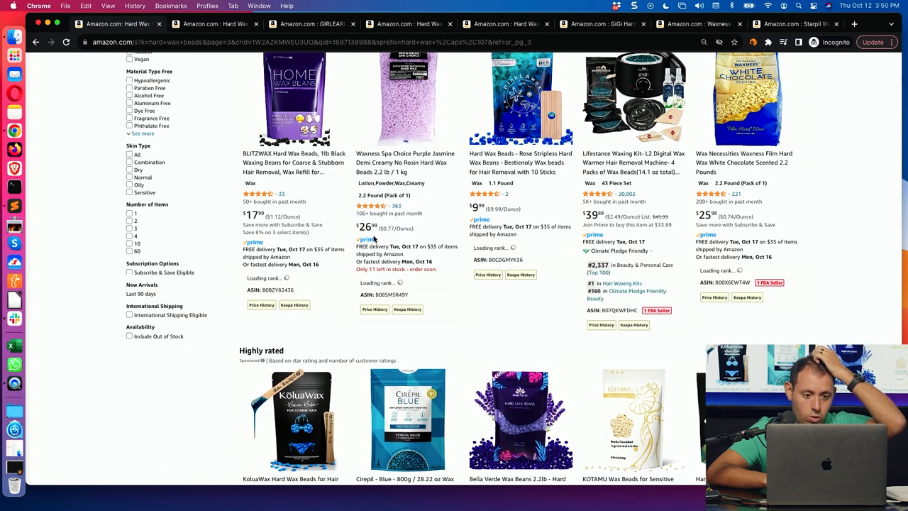
pyautogui.scroll(-3)
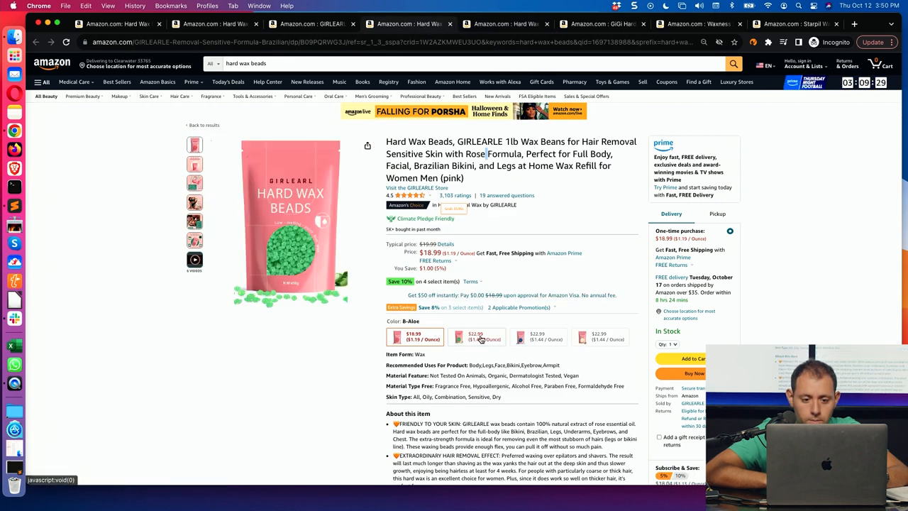
# - Switch the pink rose GIRLEARLE listing to the white unscented variation
pyautogui.click(602, 337)
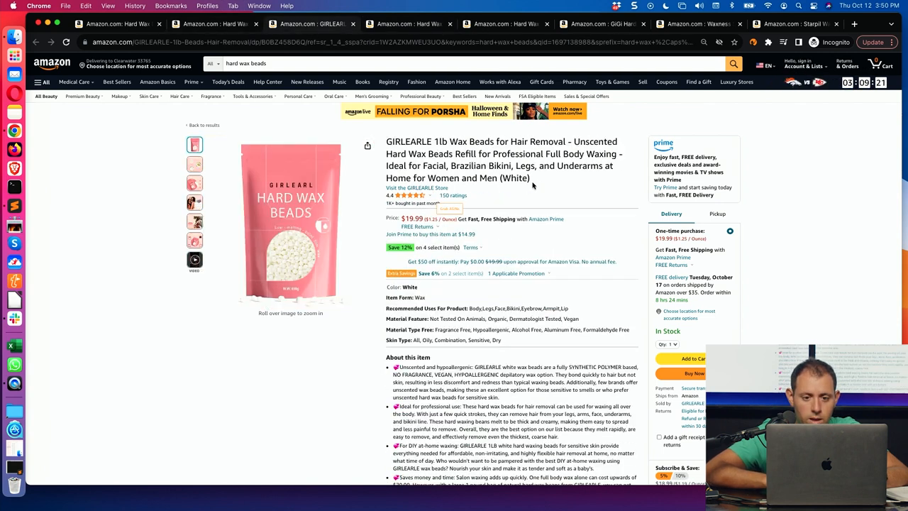
pyautogui.click(472, 62)
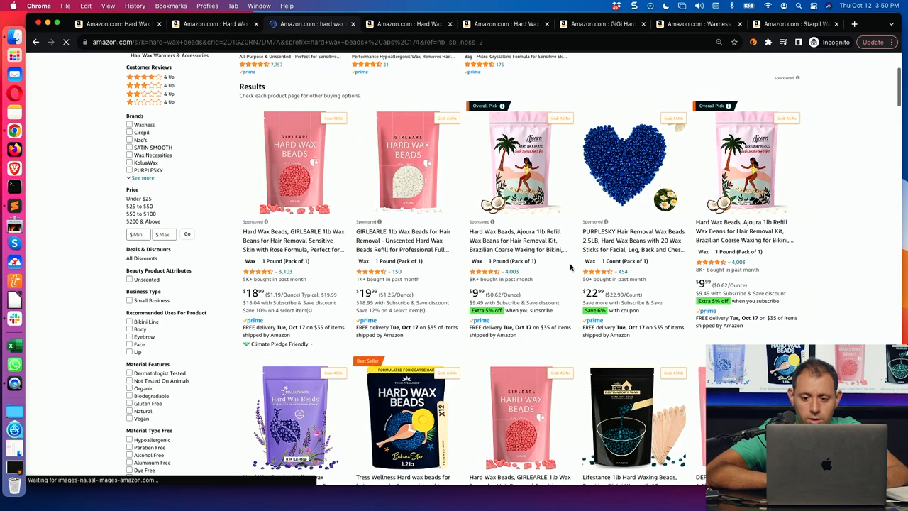
# - Scroll down the search results past the Highly rated row to the More results listings
pyautogui.scroll(-3)
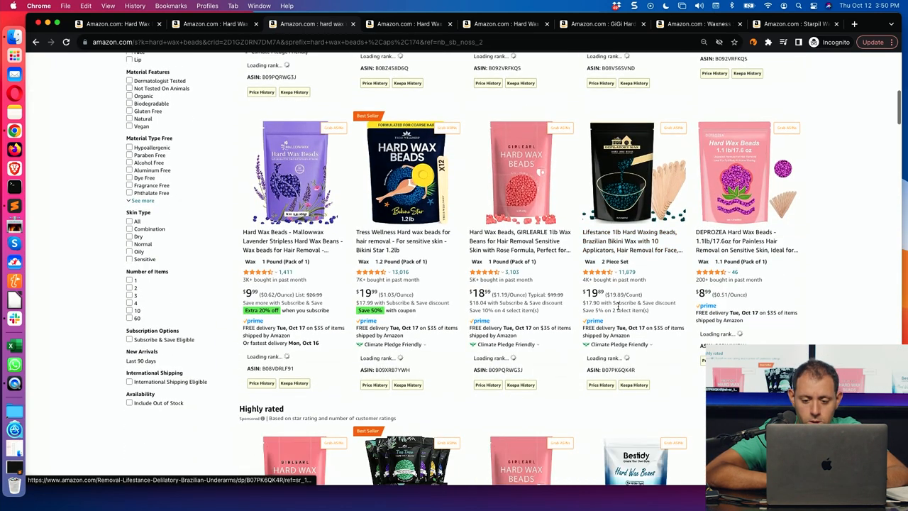
pyautogui.scroll(-3)
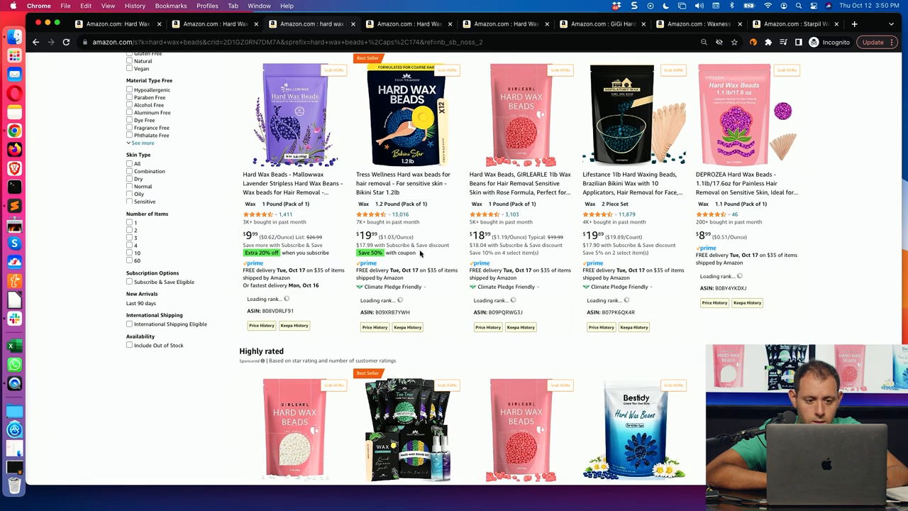
pyautogui.scroll(-3)
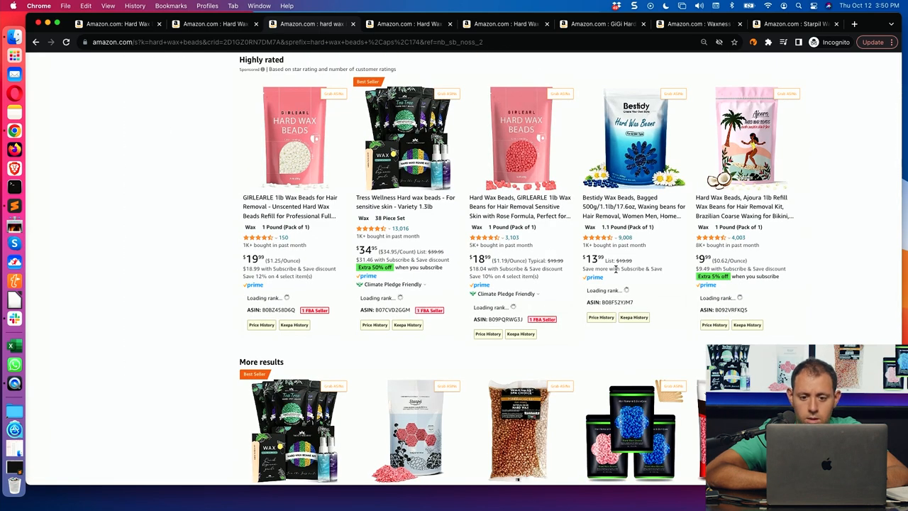
pyautogui.scroll(-3)
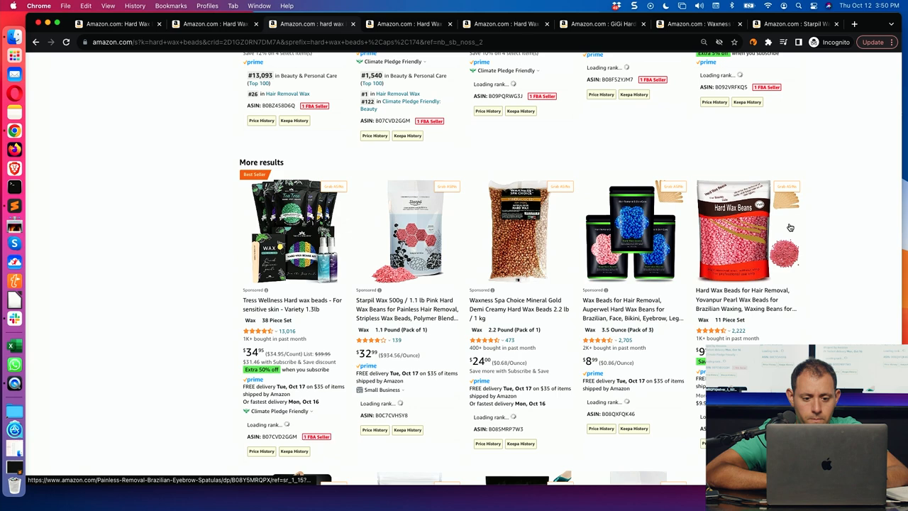
pyautogui.scroll(-3)
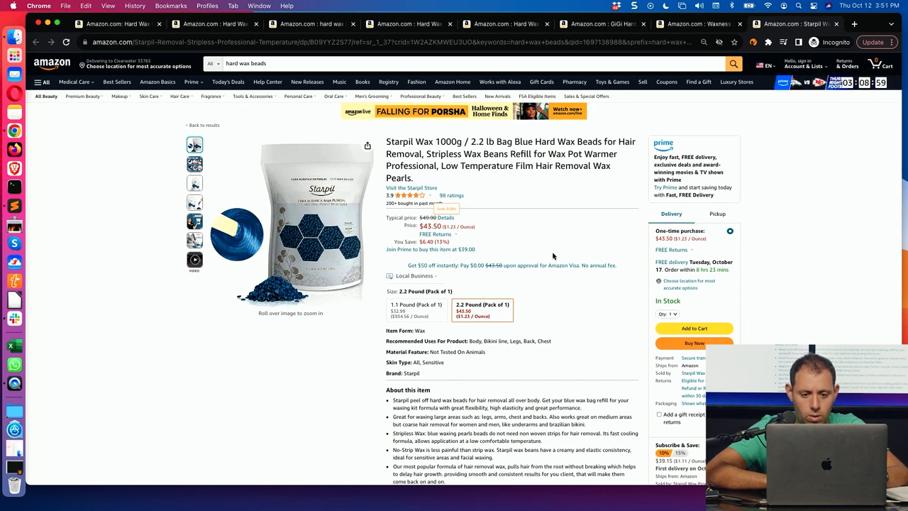
pyautogui.moveTo(516, 246)
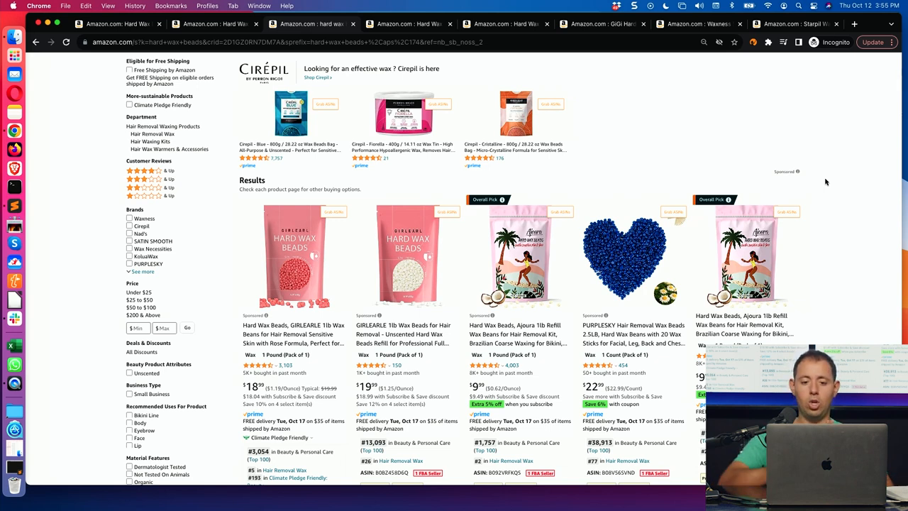
# - Scroll the hard wax beads results grid comparing GIRLEARLE, Ajoura and PURPLESKY listings
pyautogui.scroll(-3)
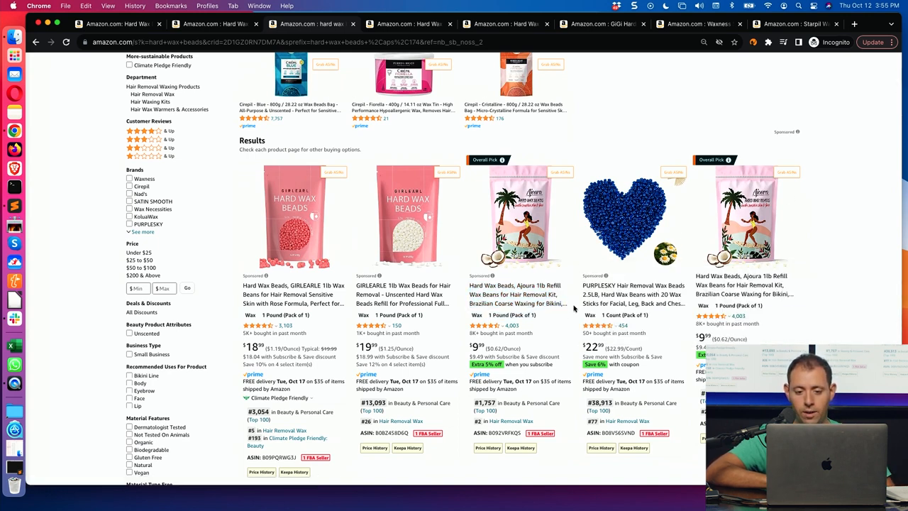
pyautogui.scroll(-3)
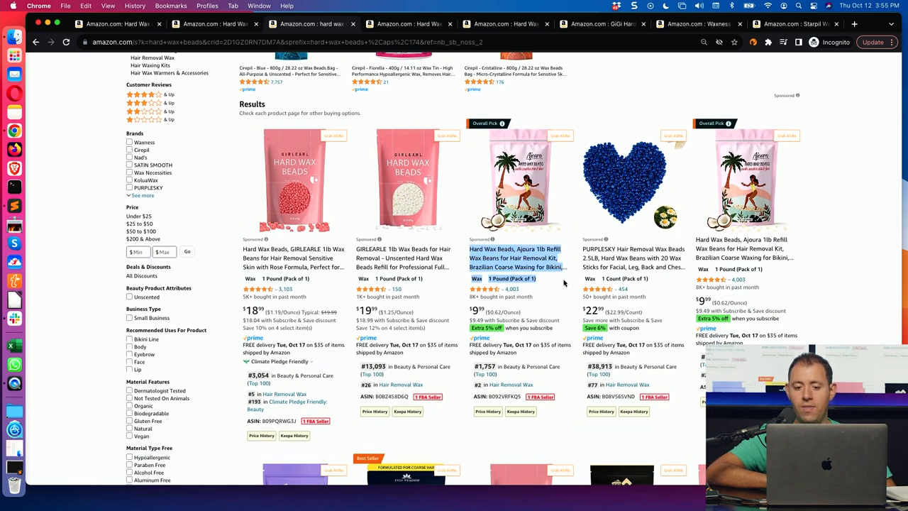
pyautogui.scroll(-3)
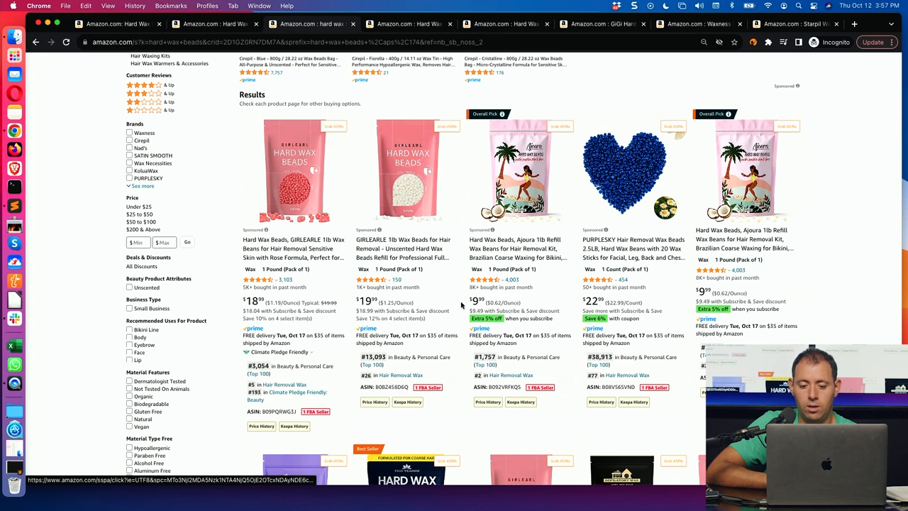
pyautogui.moveTo(660, 266)
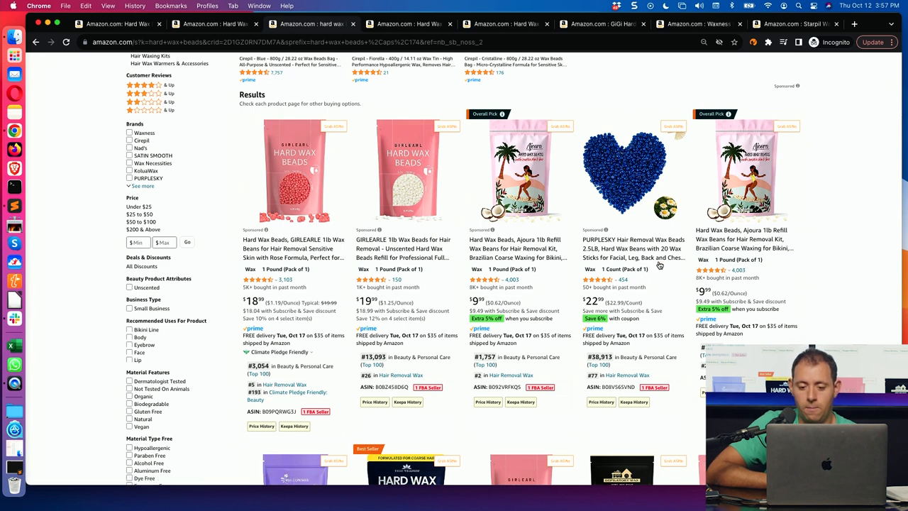
# - Open the PURPLESKY 2.5LB blue heart-shaped wax beans listing and browse its description
pyautogui.click(631, 248)
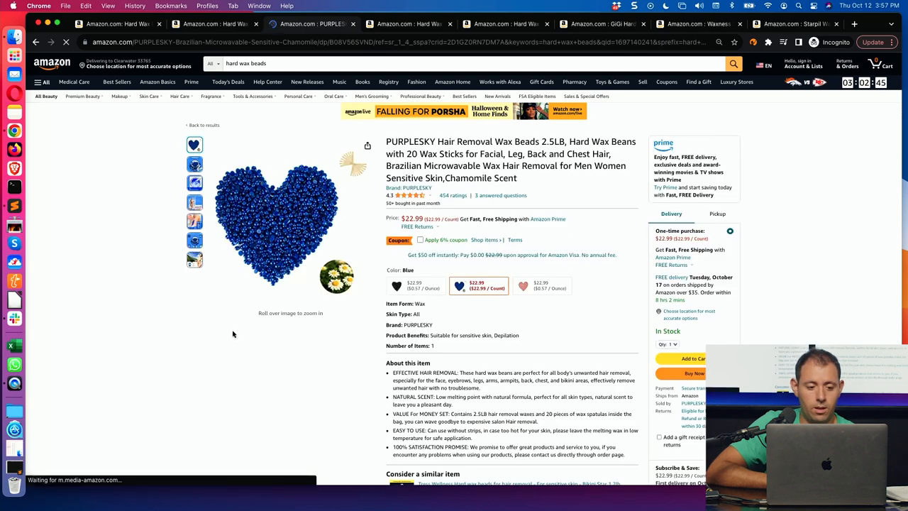
pyautogui.scroll(-3)
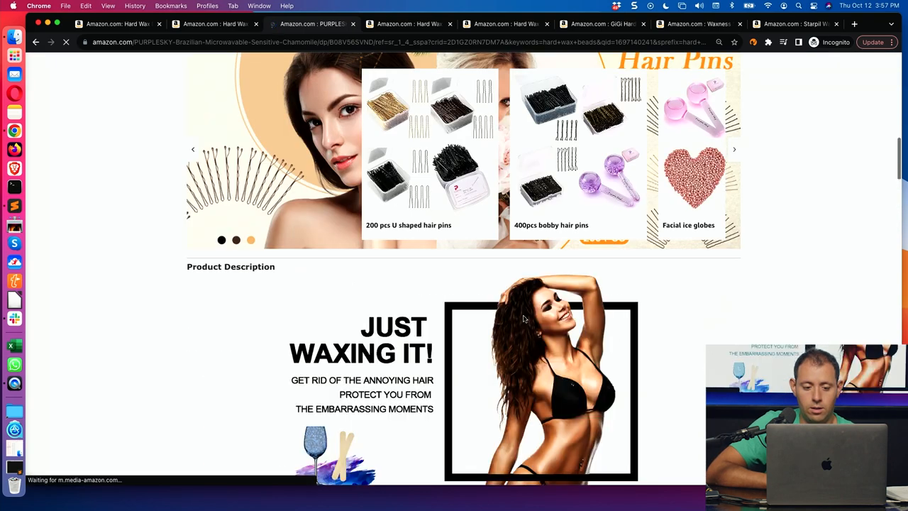
pyautogui.scroll(-3)
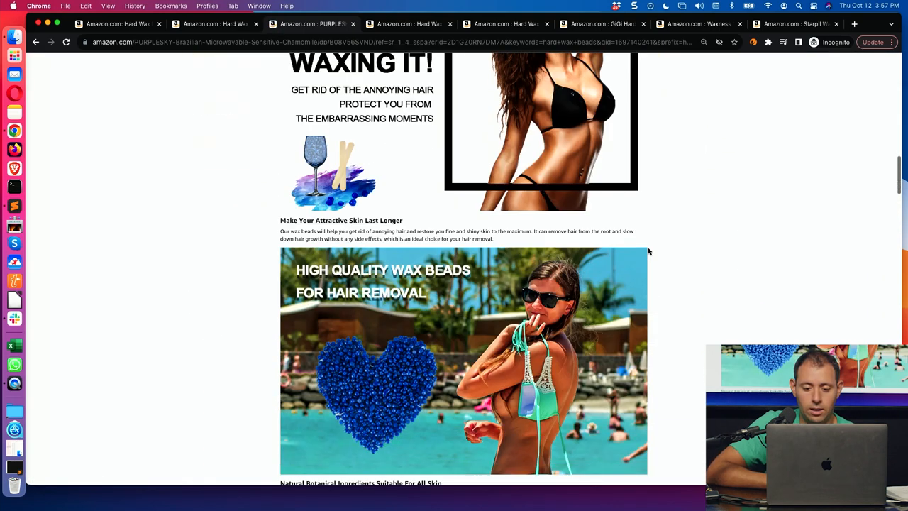
pyautogui.scroll(-3)
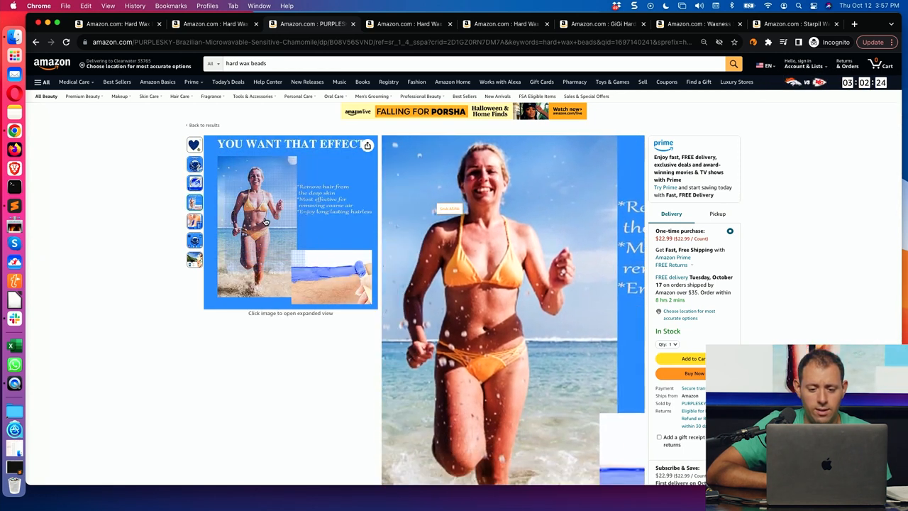
# - Scroll through the PURPLESKY A+ brand content and back up toward the product images
pyautogui.scroll(-3)
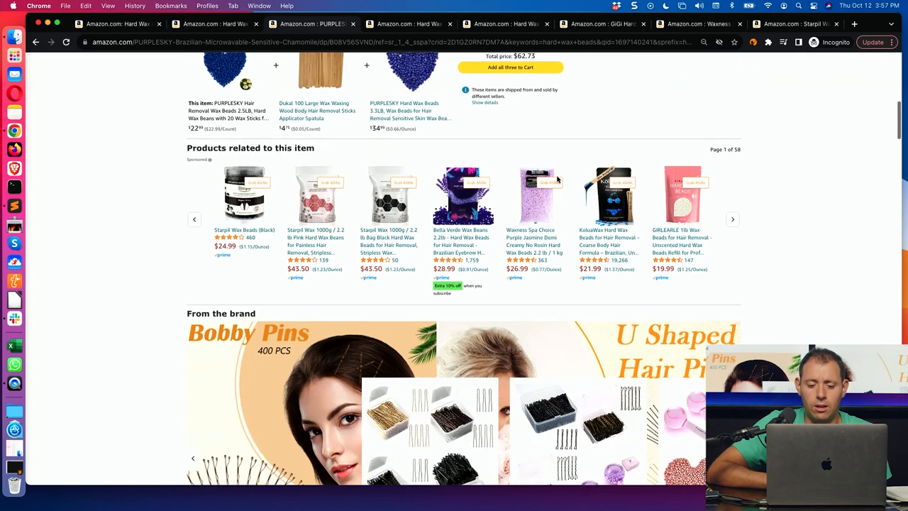
pyautogui.scroll(-3)
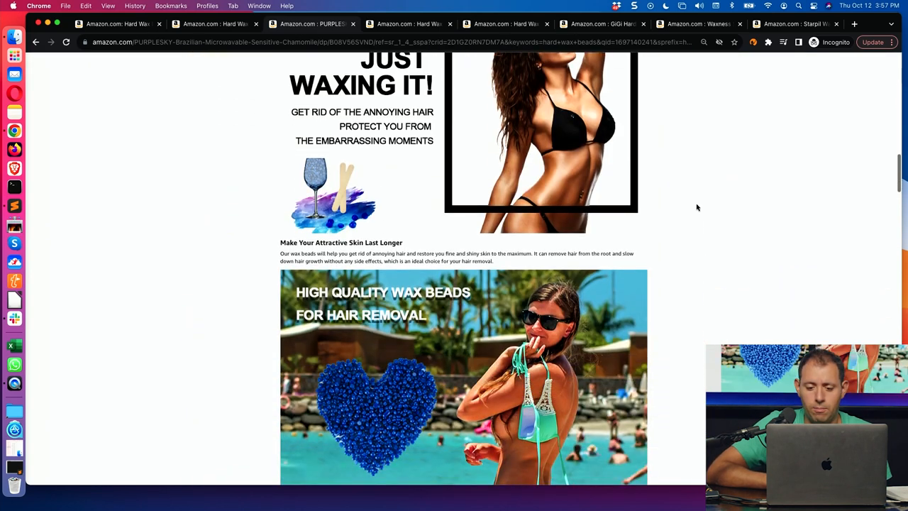
pyautogui.scroll(-3)
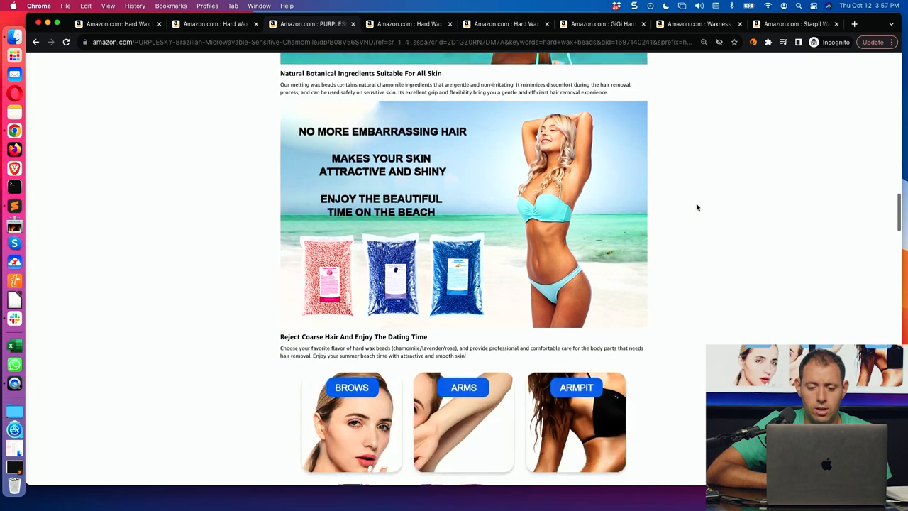
pyautogui.scroll(3)
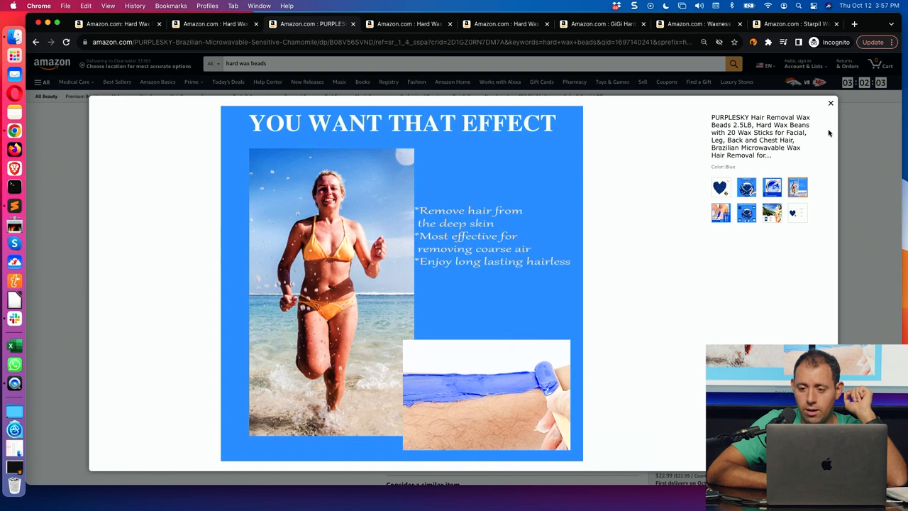
pyautogui.click(830, 102)
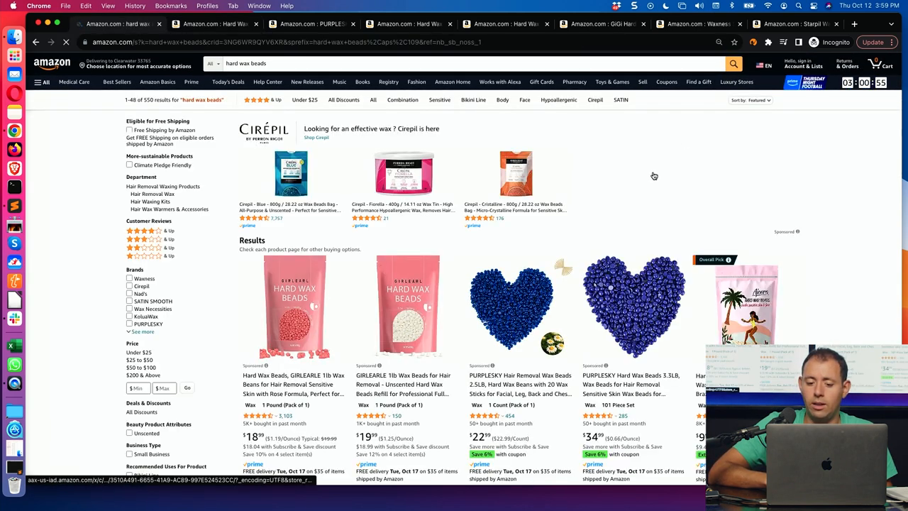
# - Scroll the VOIRO listing down to its comparison chart and 4.4-star customer reviews
pyautogui.scroll(-3)
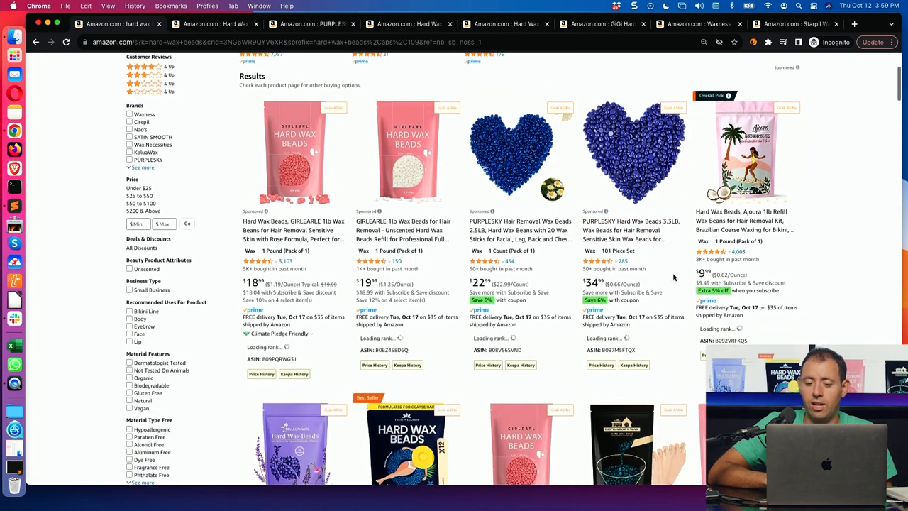
pyautogui.scroll(-3)
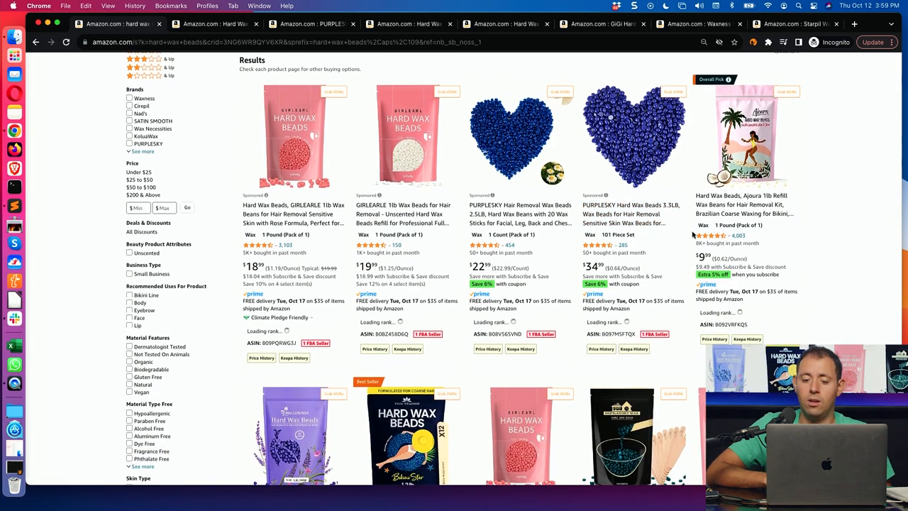
pyautogui.scroll(-3)
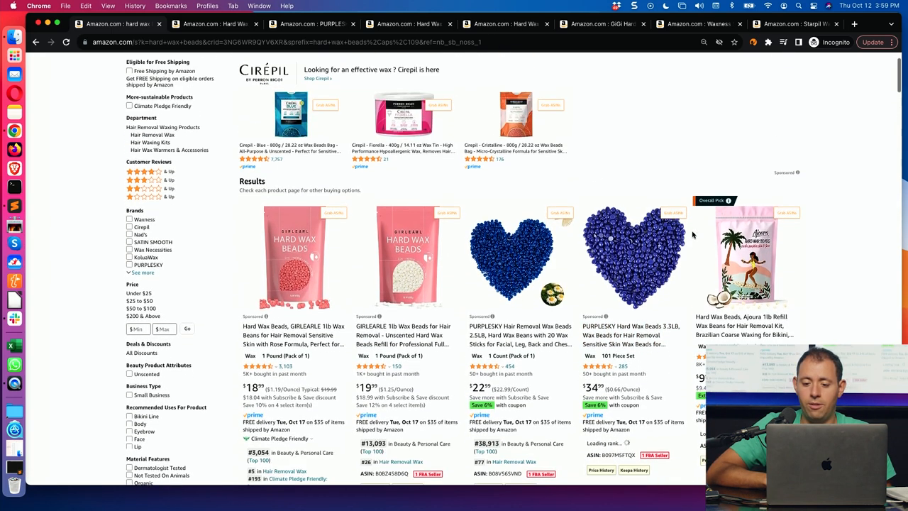
pyautogui.scroll(-3)
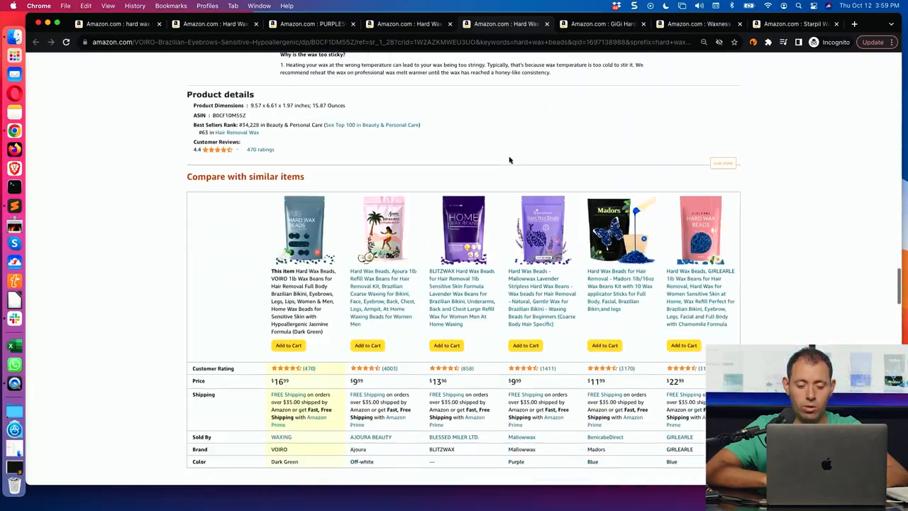
pyautogui.scroll(-3)
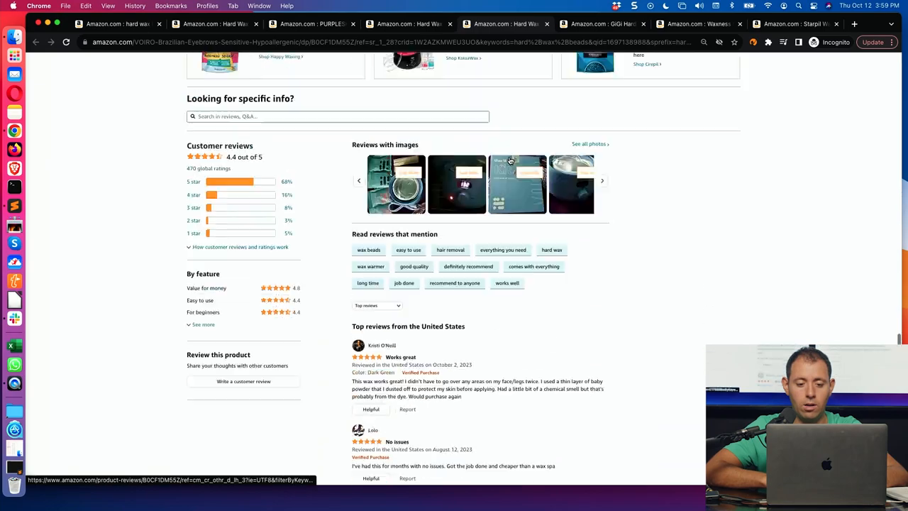